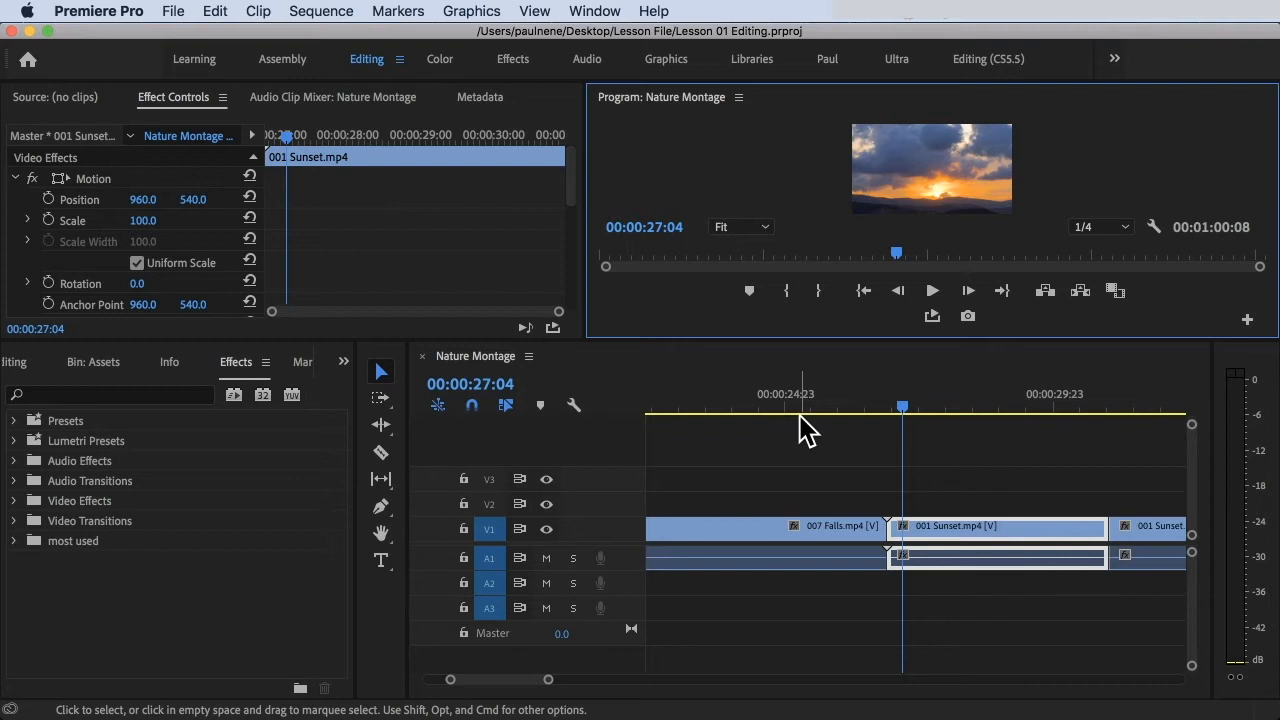
mouse_move(370, 72)
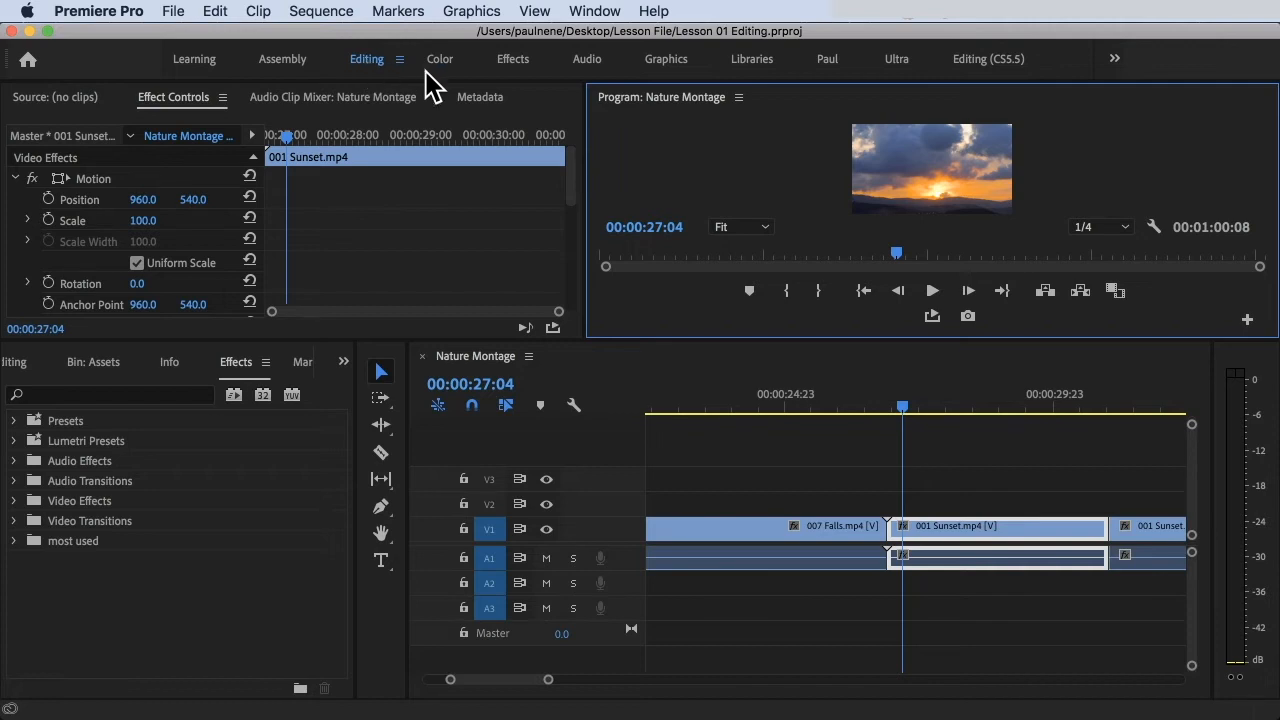
Step: Reset the Editing workspace to its saved layout from the Window menu
click(592, 12)
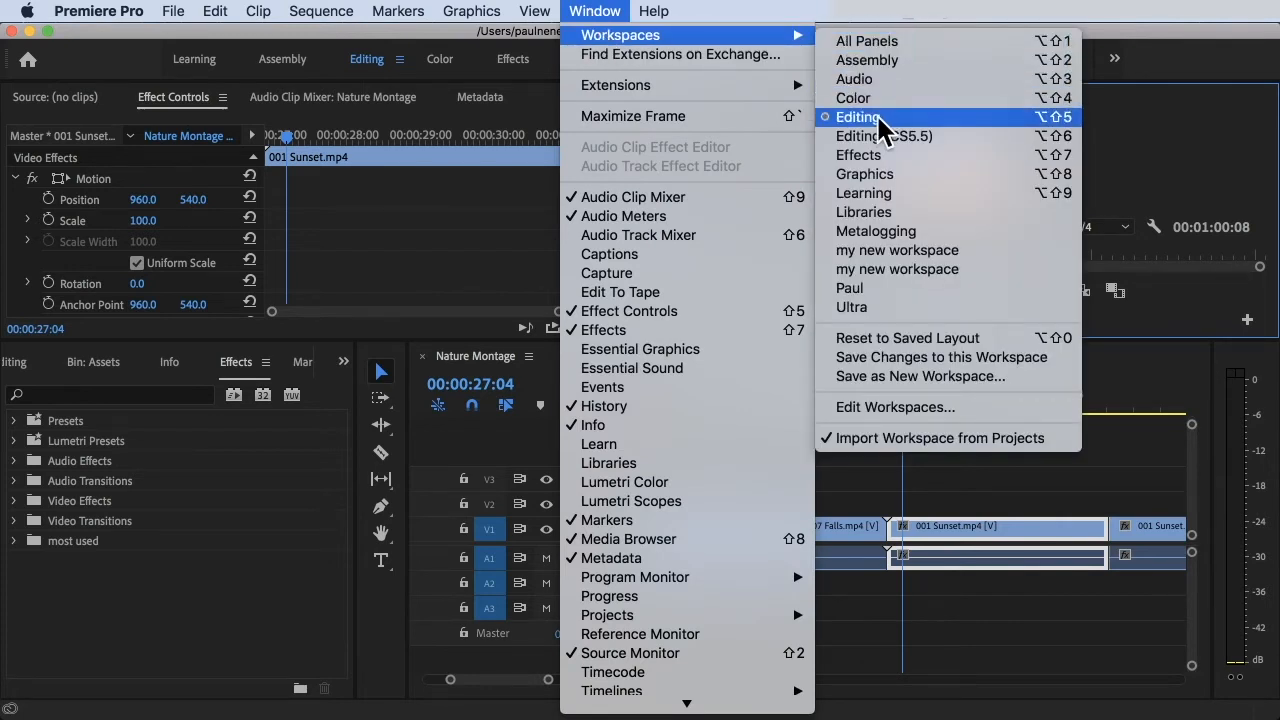
mouse_move(888, 348)
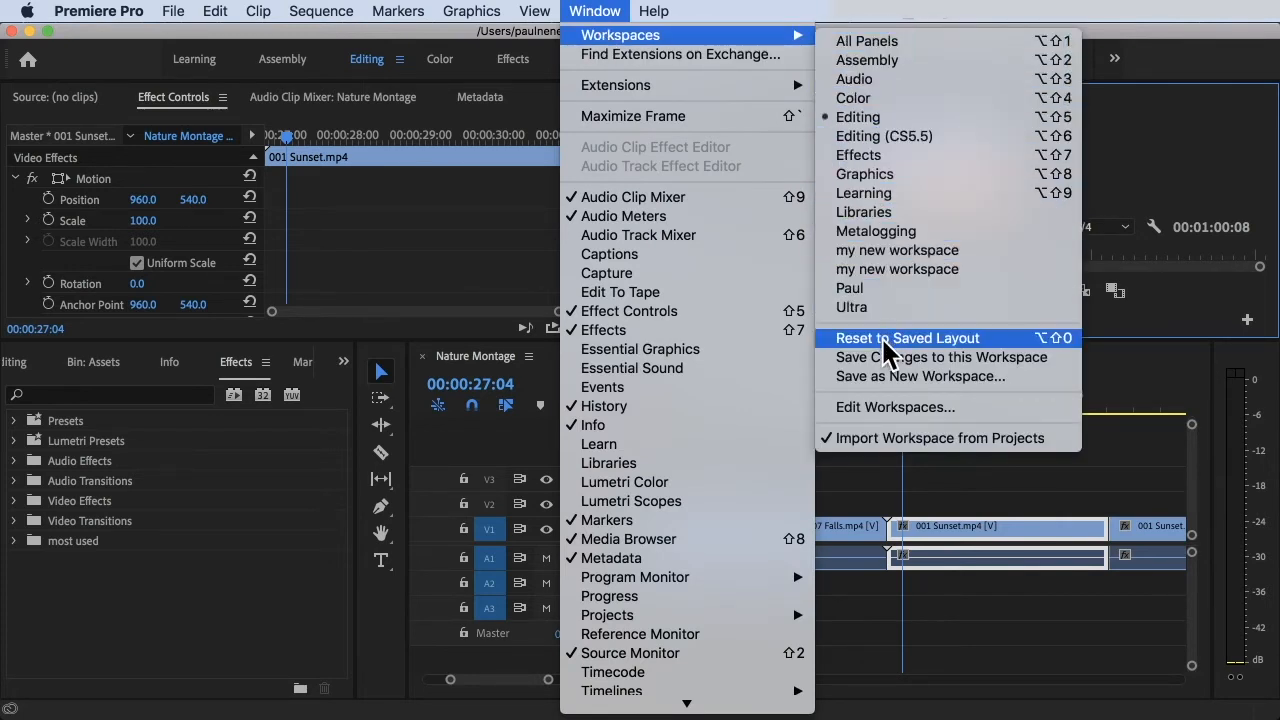
click(906, 336)
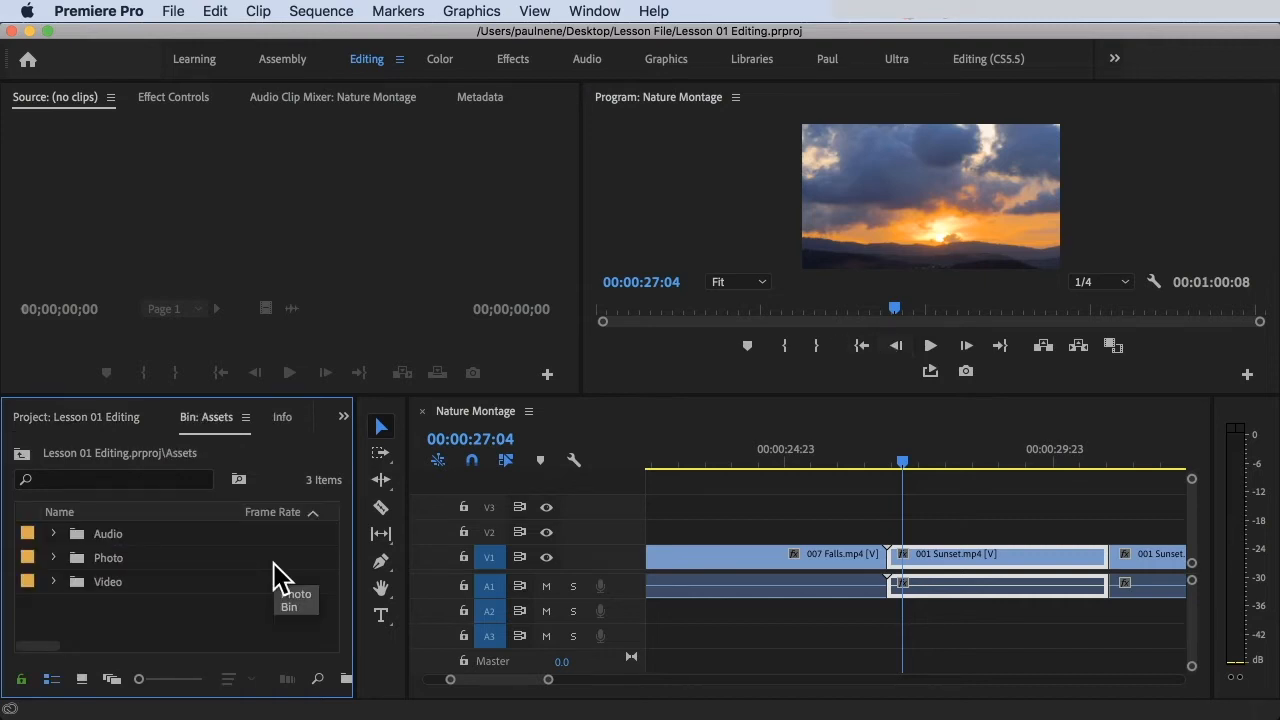
mouse_move(104, 564)
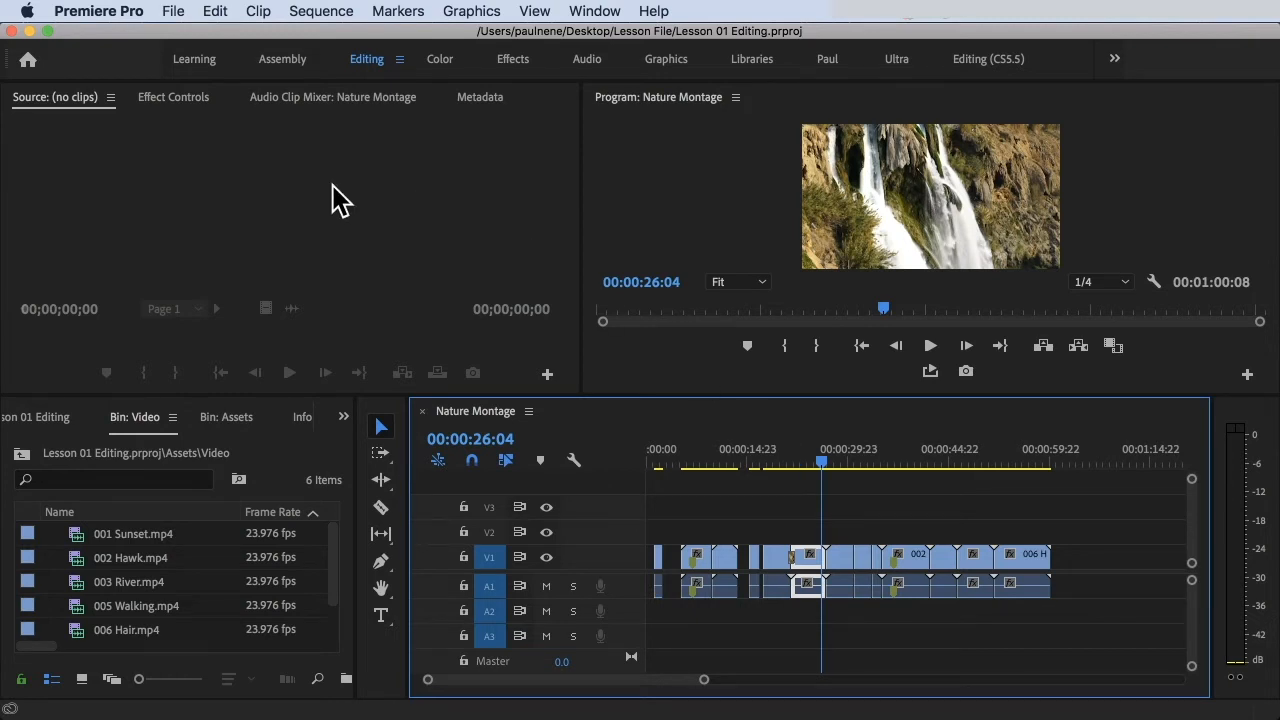
Step: Begin a new project item from the File menu with the Video bin open
click(172, 12)
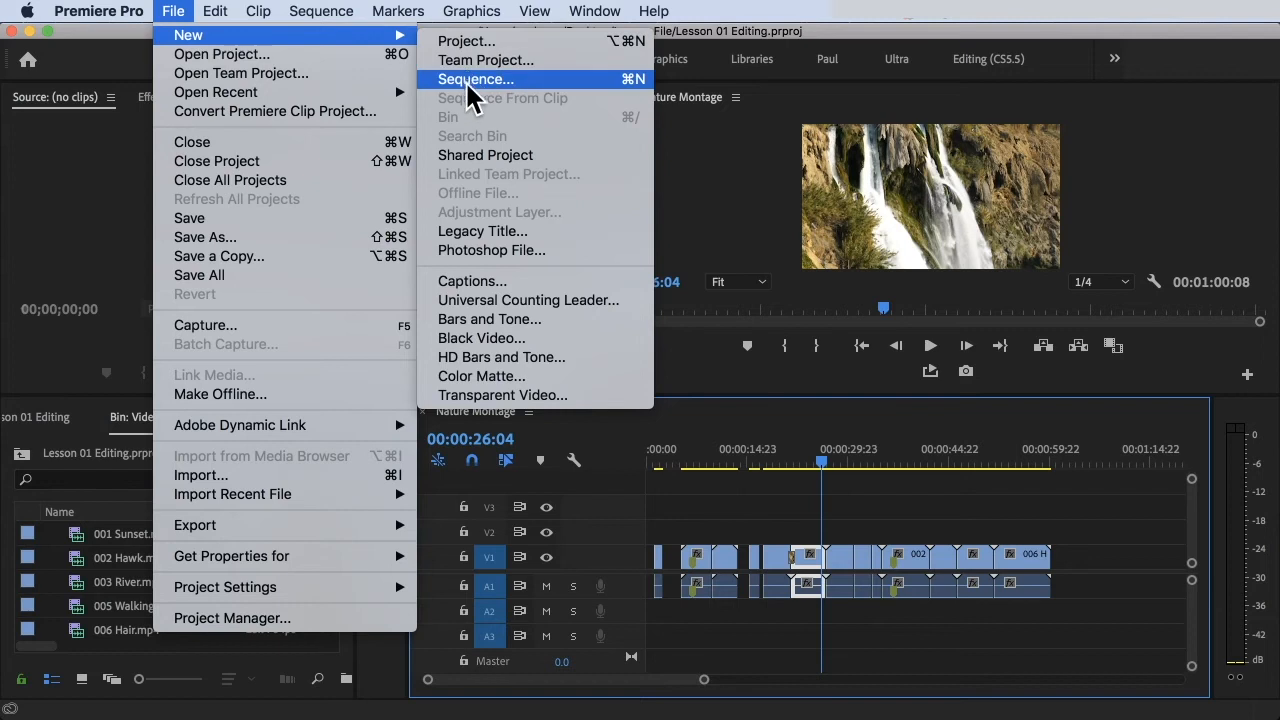
Step: Create a new DSLR 720p60 sequence named '3 point editing'
click(476, 80)
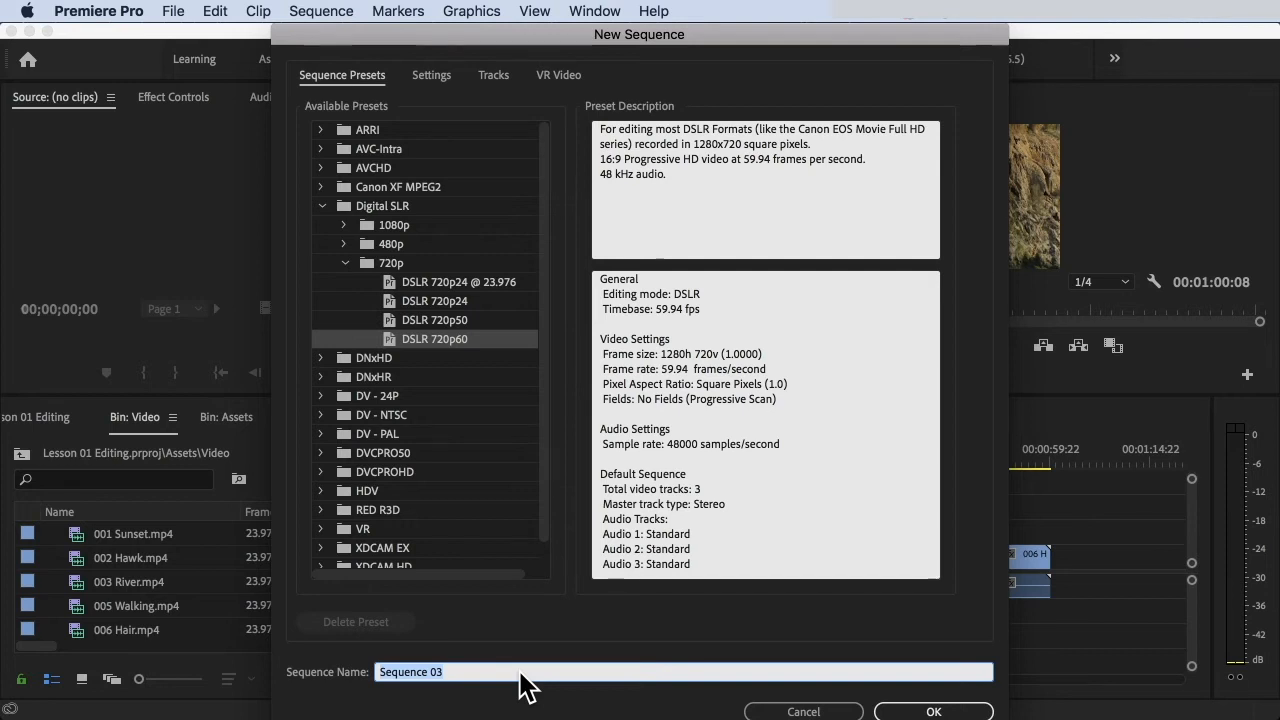
text(3 point editing)
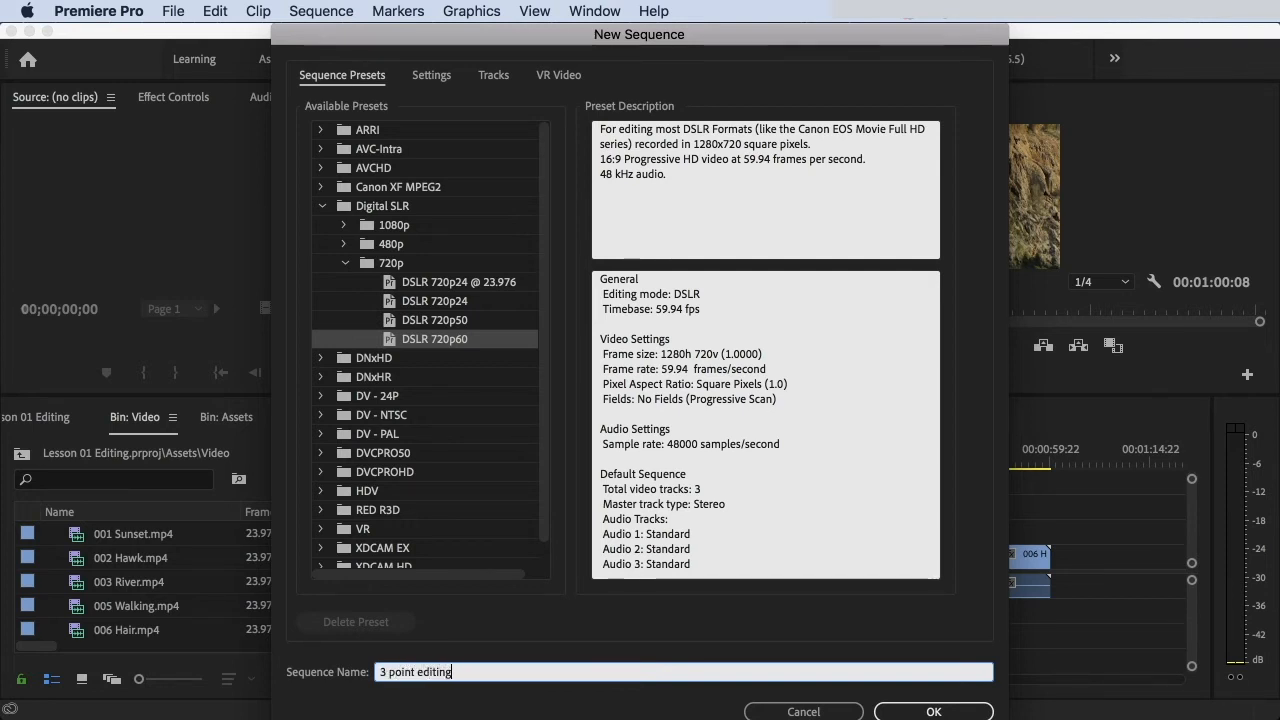
click(932, 712)
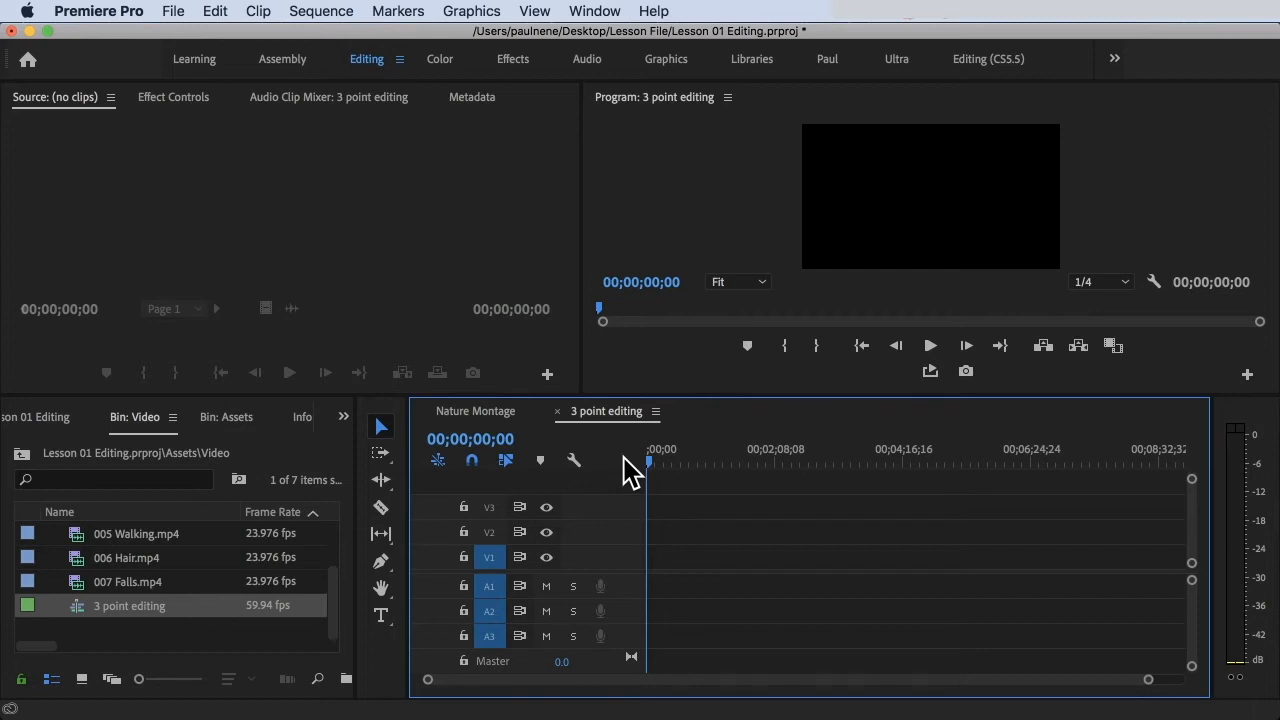
mouse_move(588, 490)
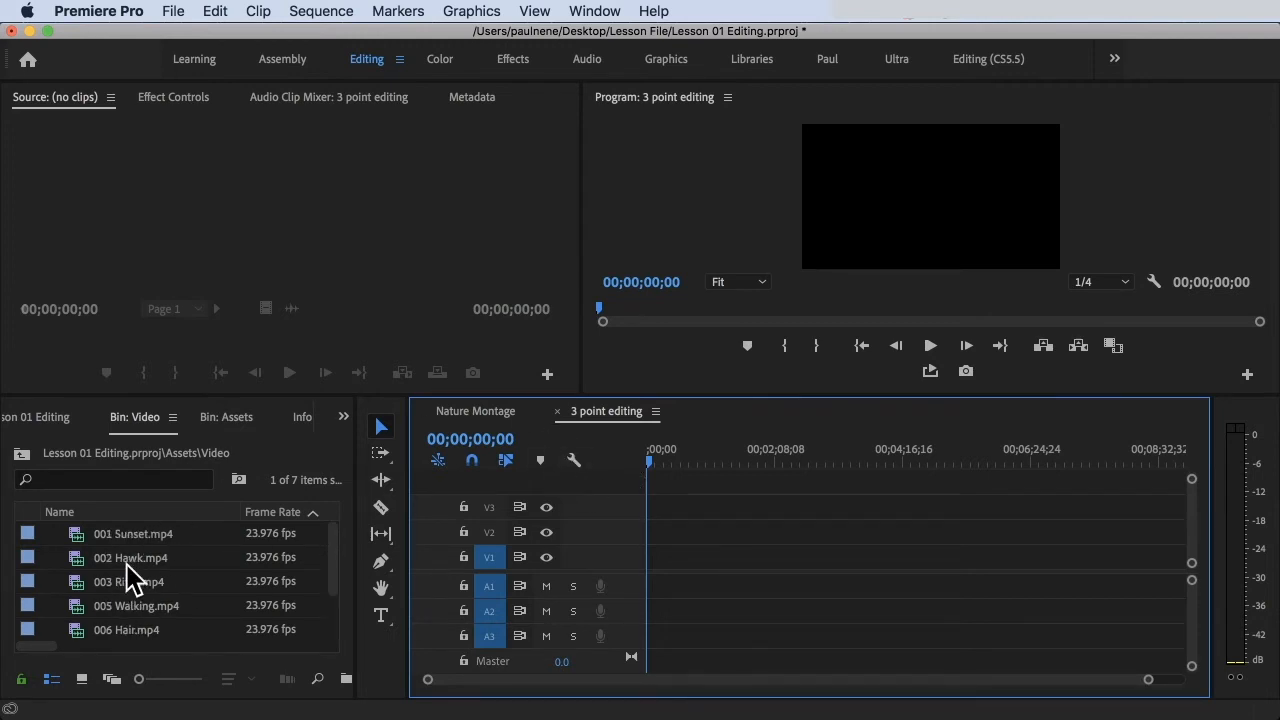
Step: Load the 002 Hawk clip into the Source Monitor for previewing
double_click(132, 532)
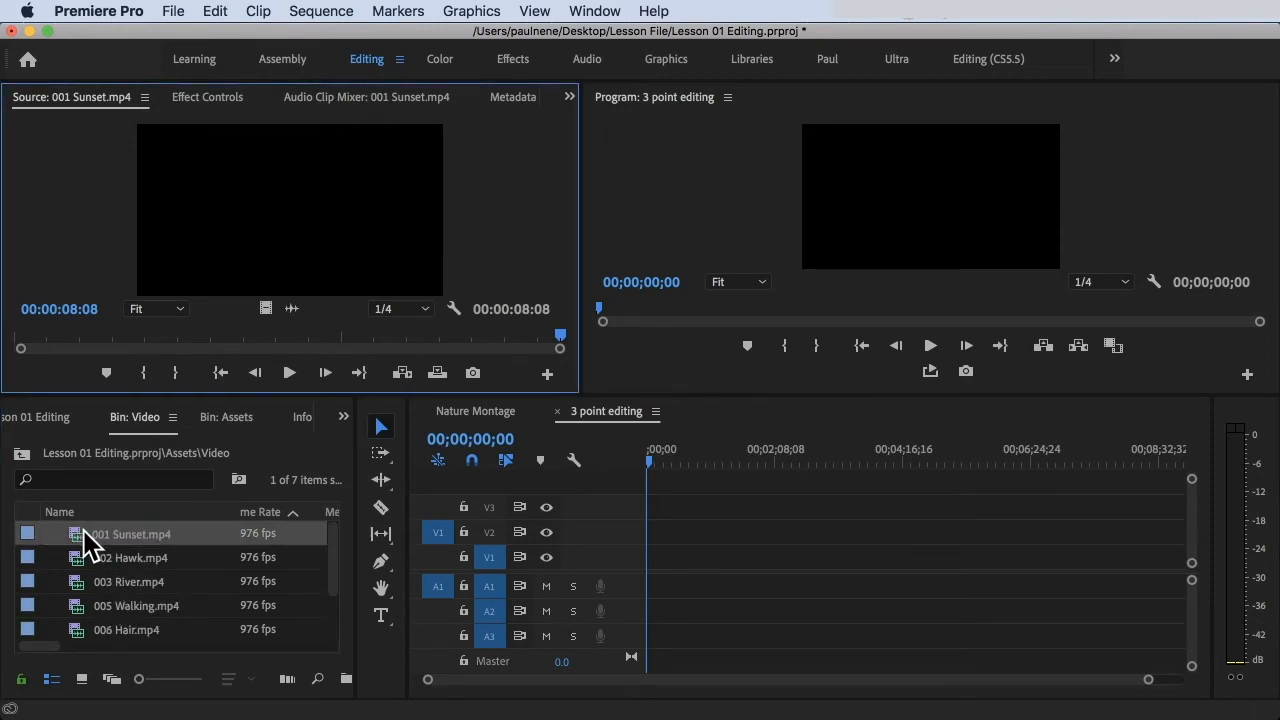
double_click(130, 556)
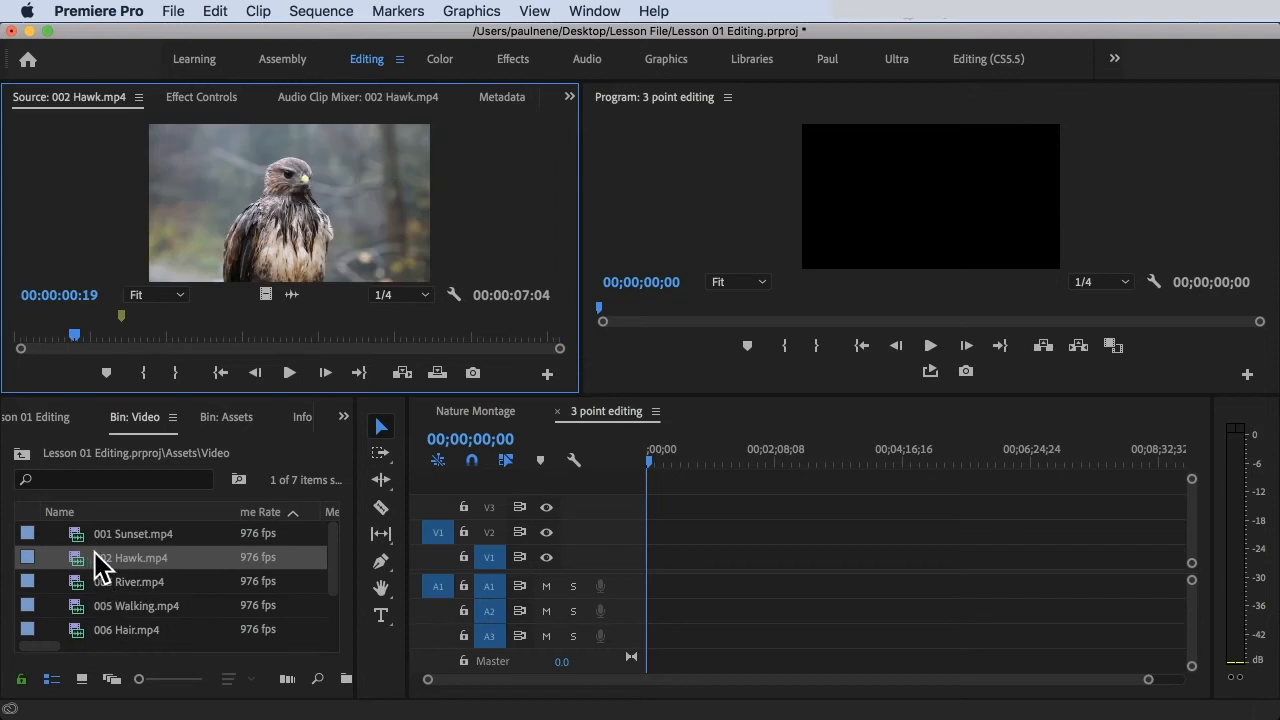
double_click(132, 556)
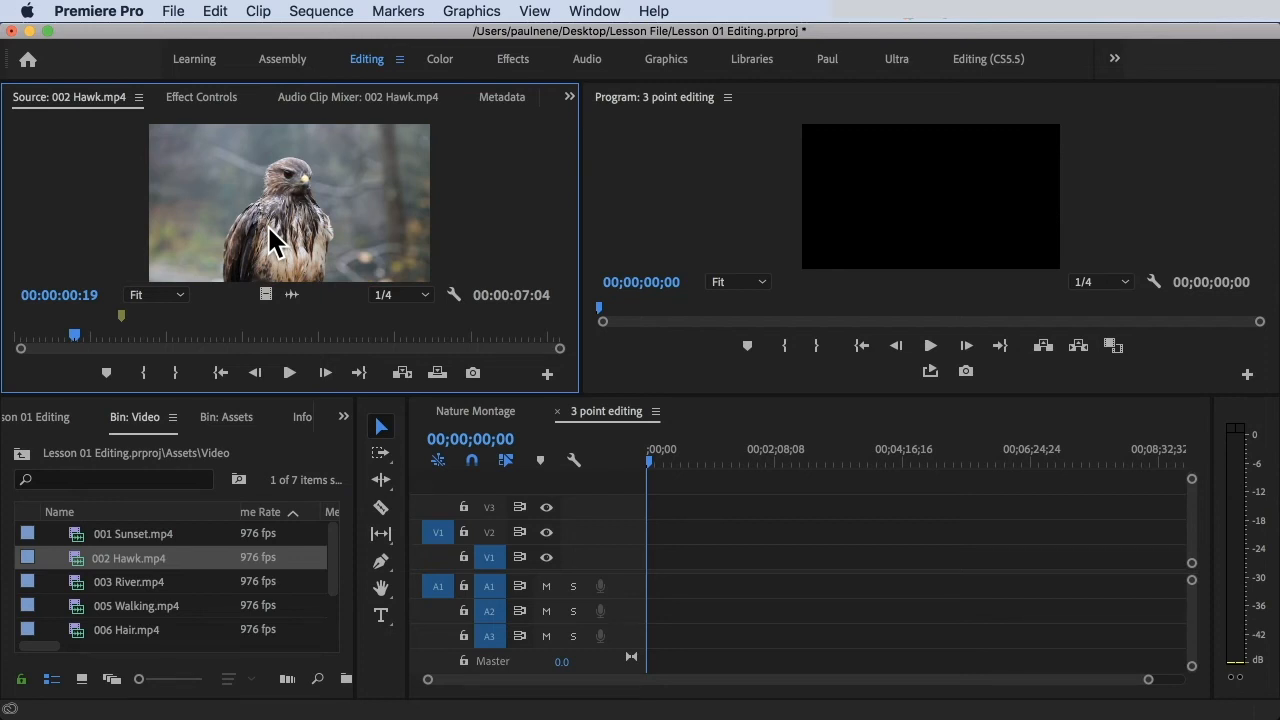
mouse_move(594, 394)
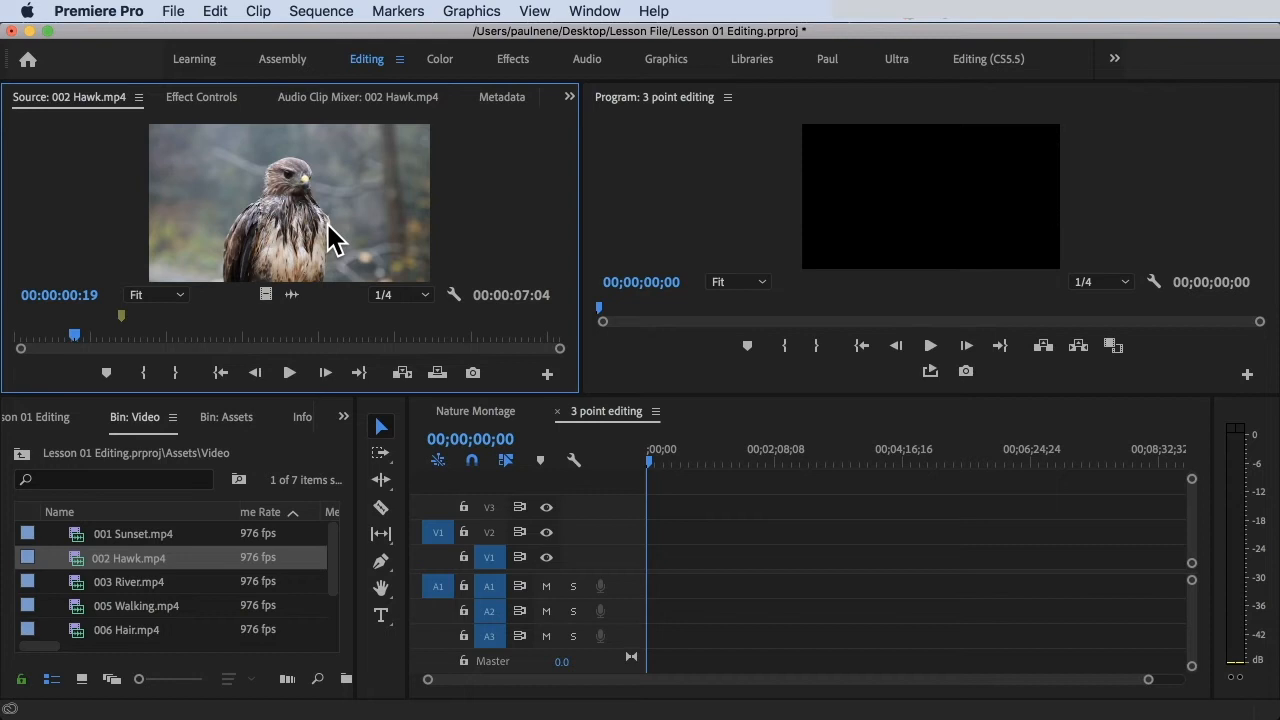
mouse_move(218, 300)
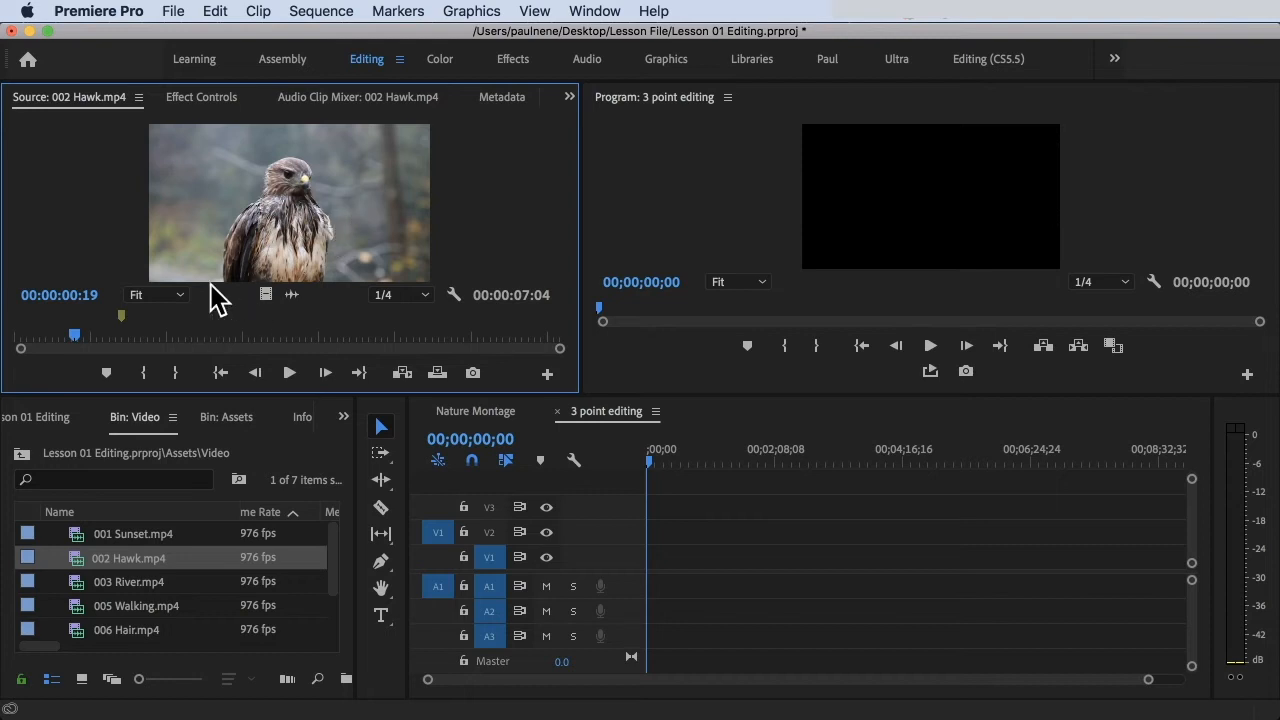
Step: Scrub the Hawk clip to mark a section from about one to three seconds
drag(74, 332, 208, 332)
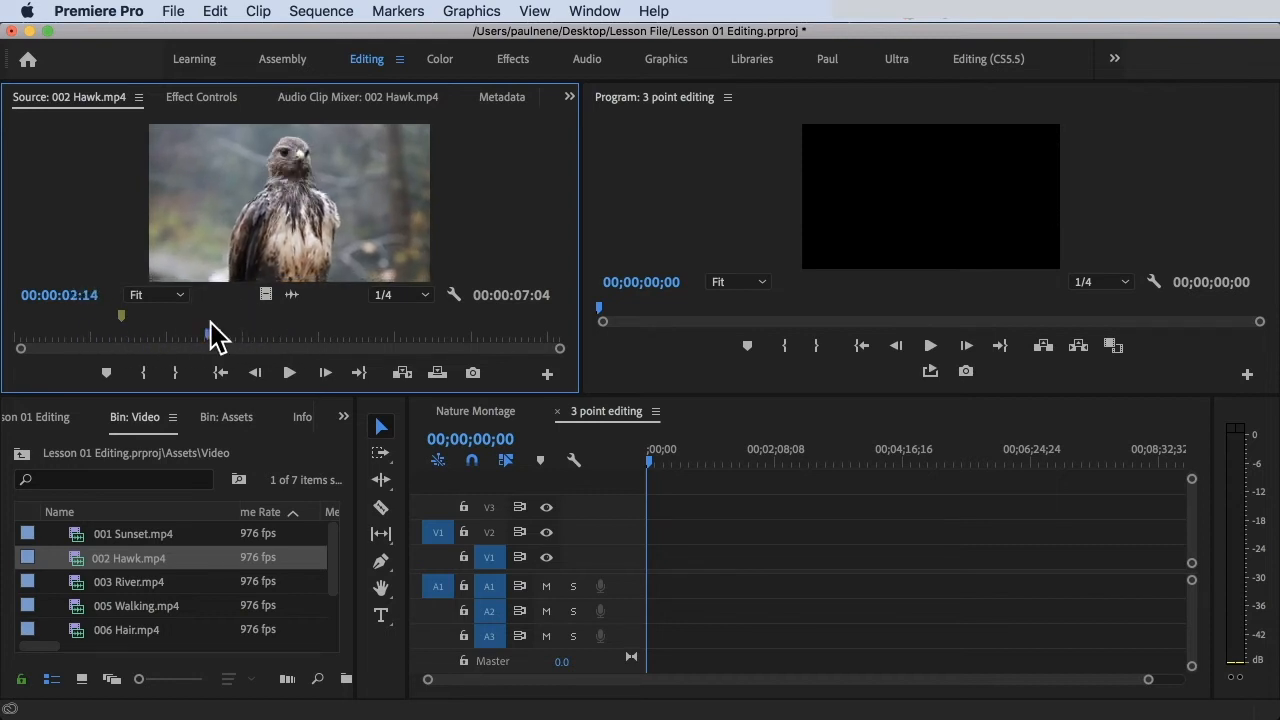
drag(208, 336, 108, 336)
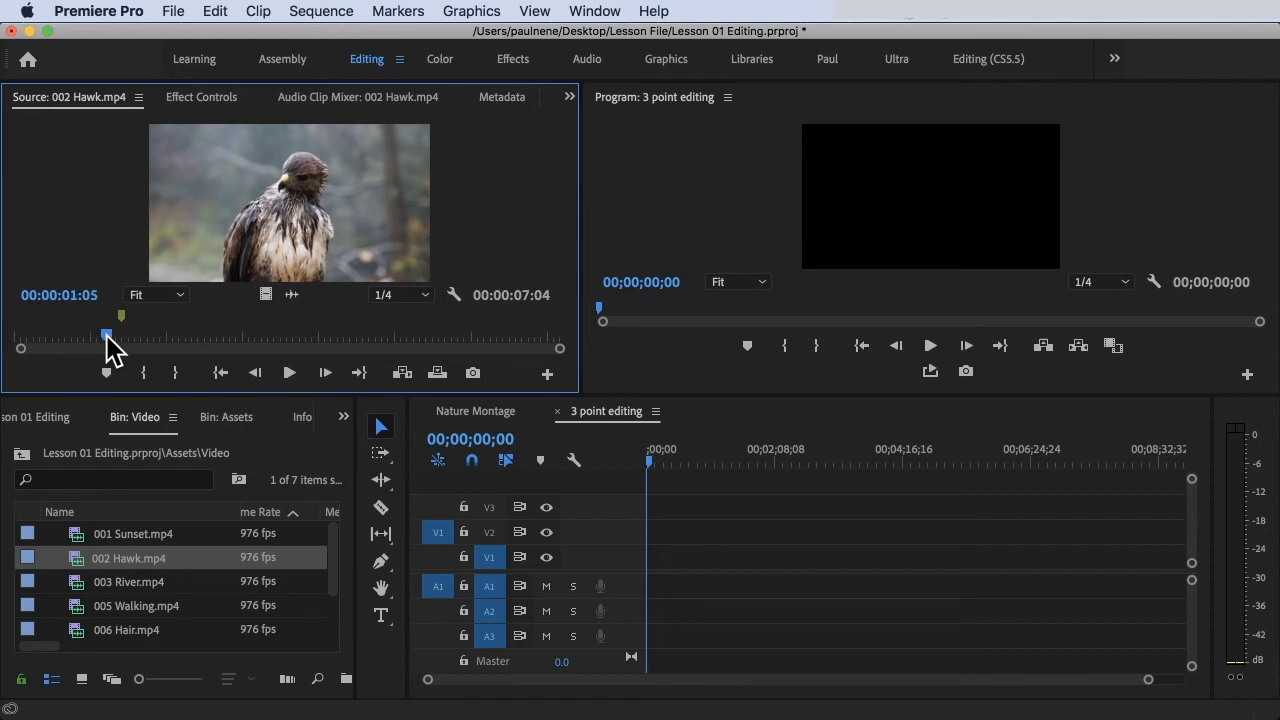
mouse_move(144, 374)
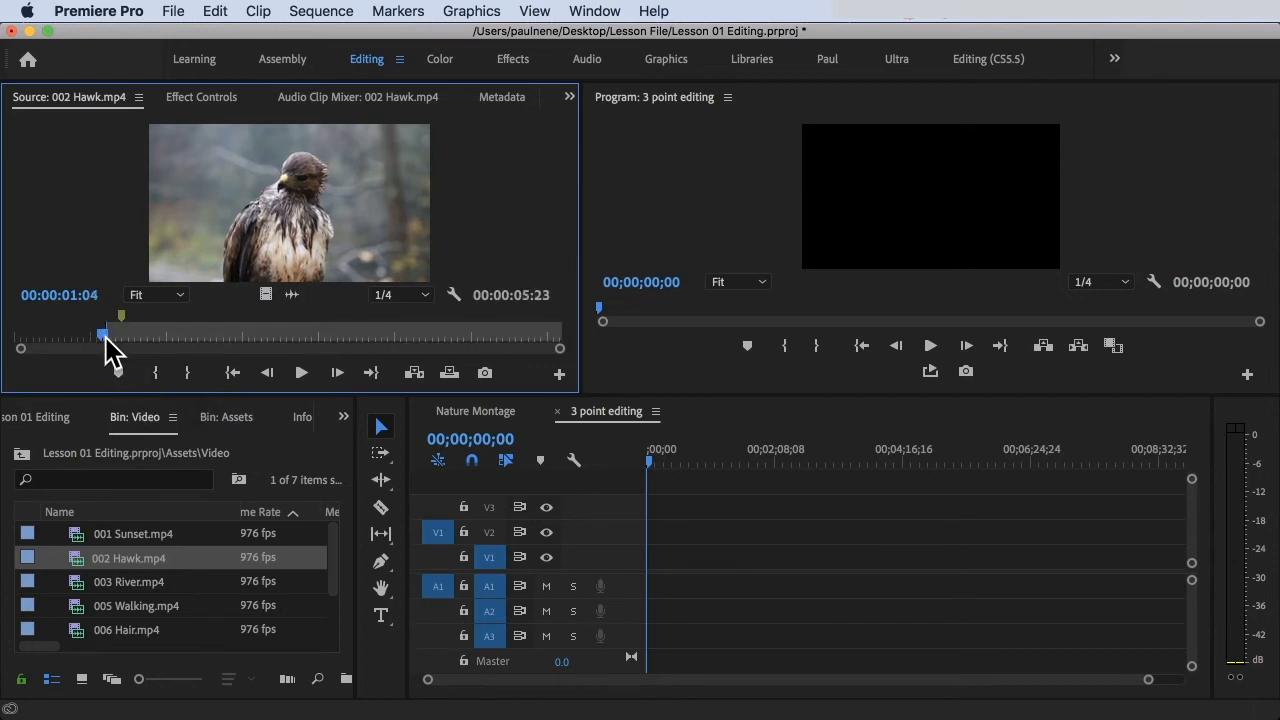
drag(104, 336, 240, 336)
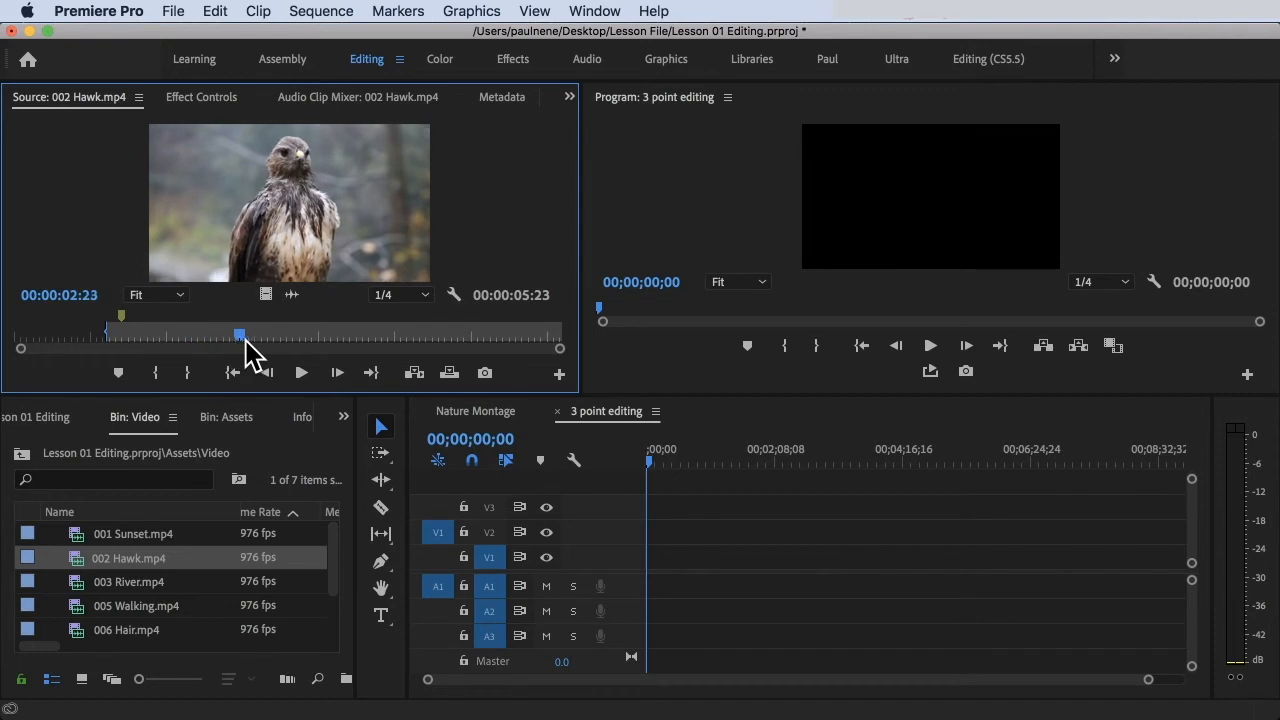
drag(240, 336, 272, 336)
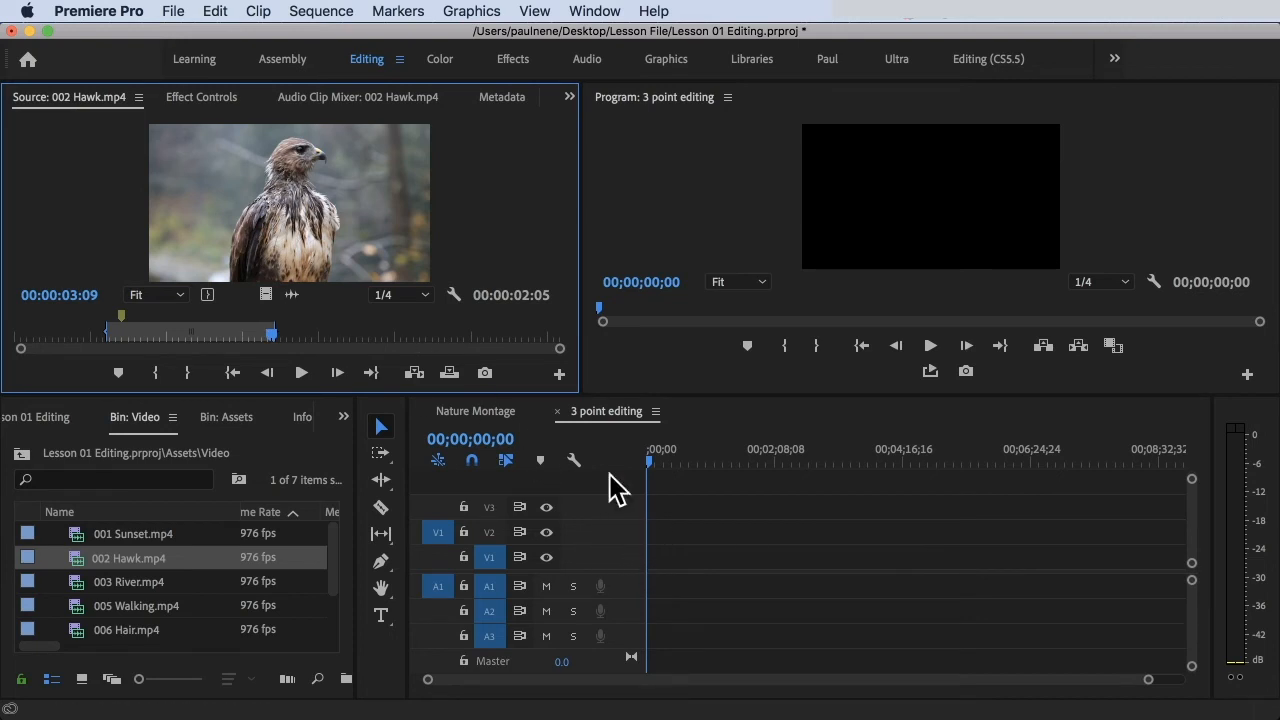
mouse_move(414, 374)
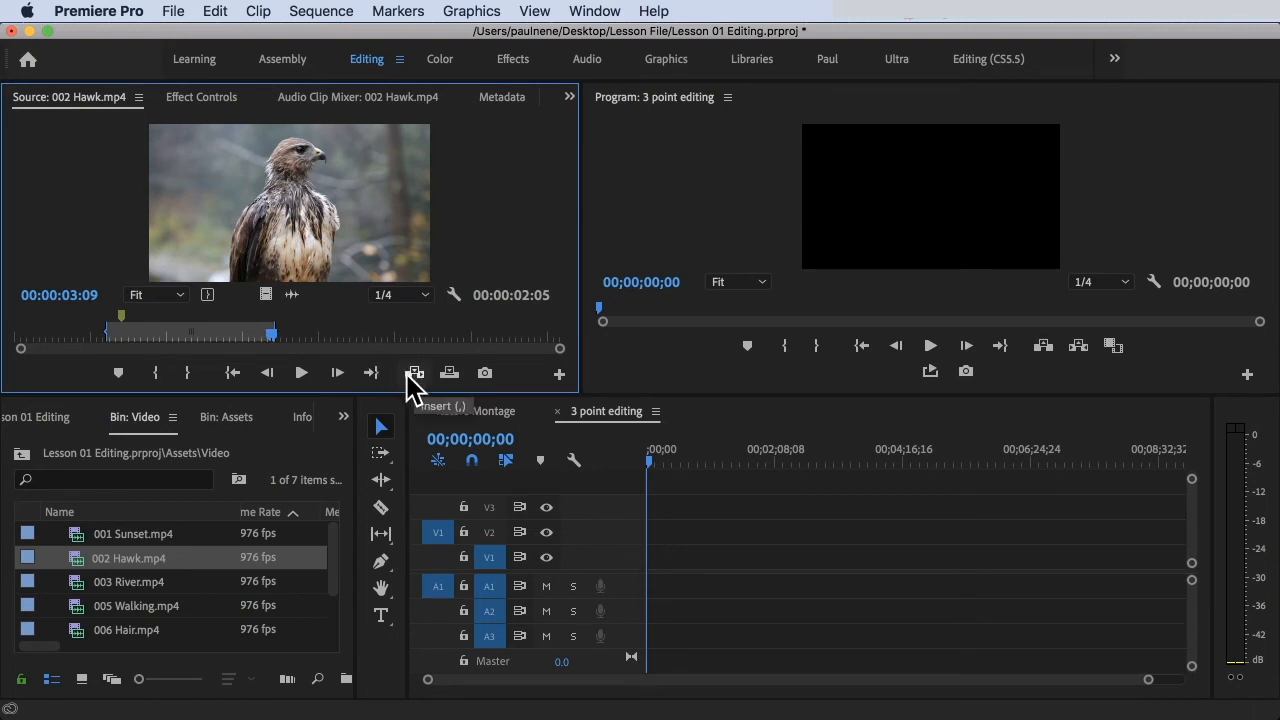
mouse_move(448, 386)
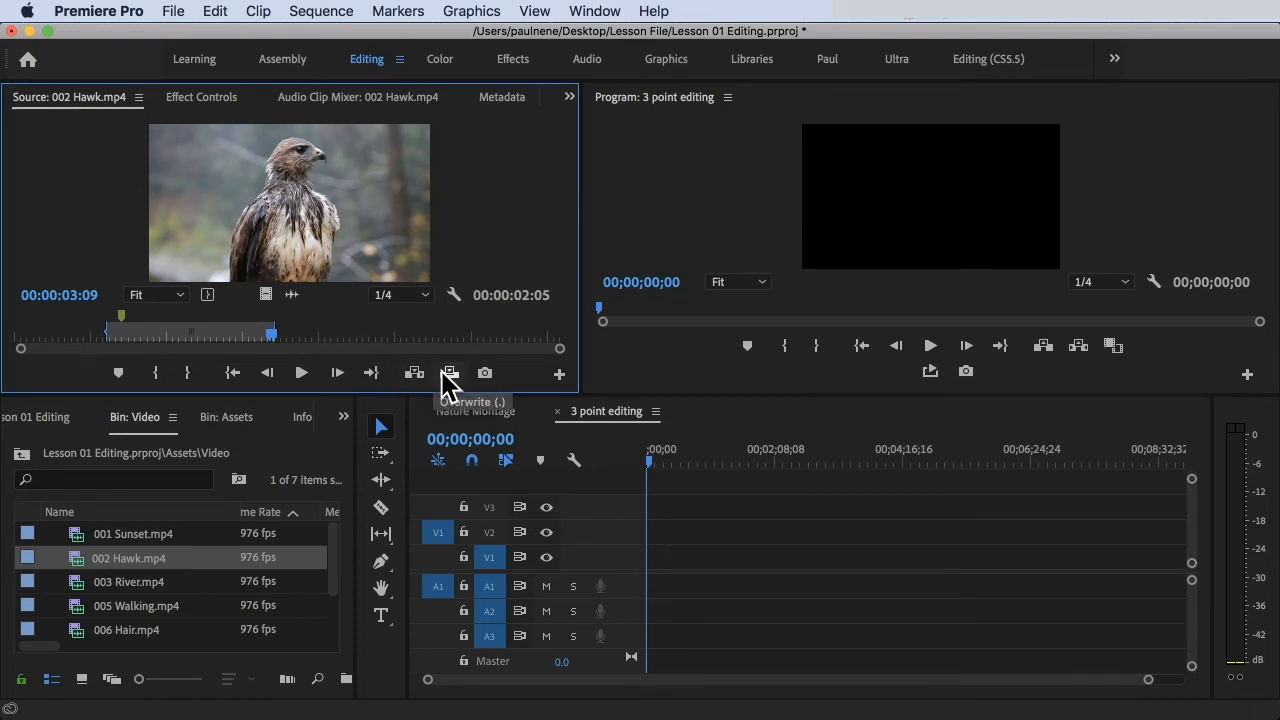
mouse_move(416, 380)
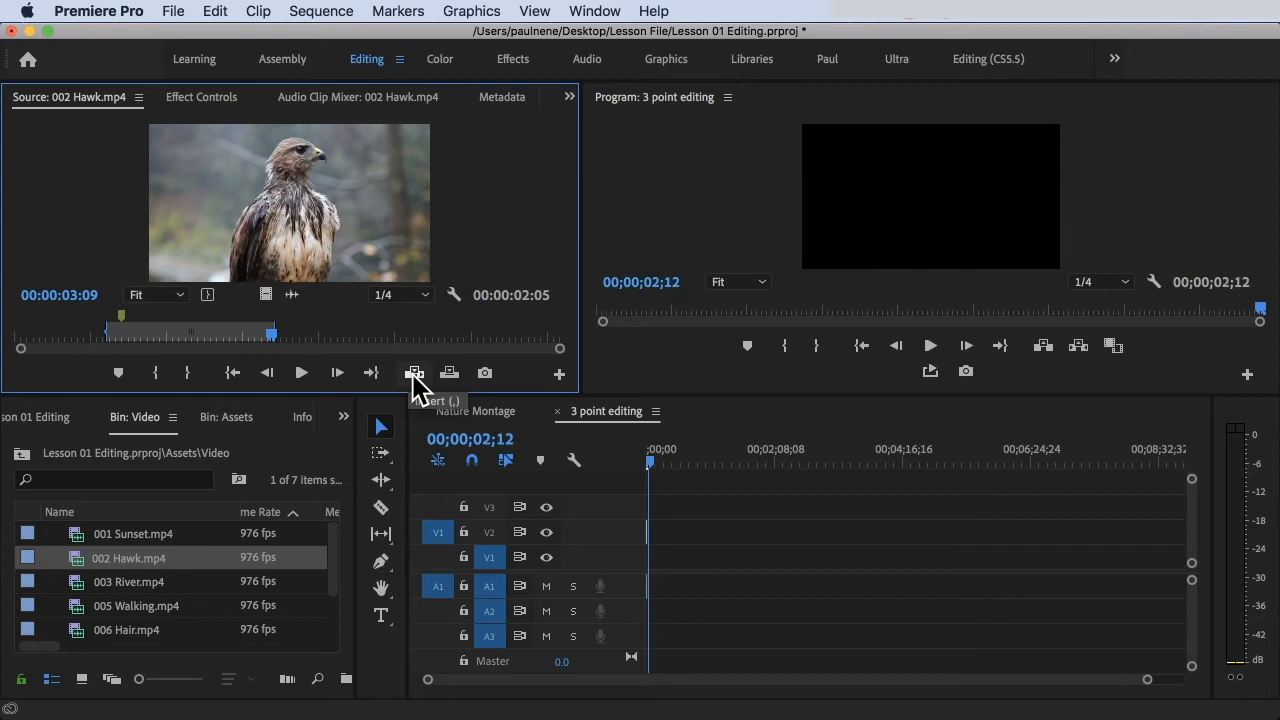
mouse_move(636, 548)
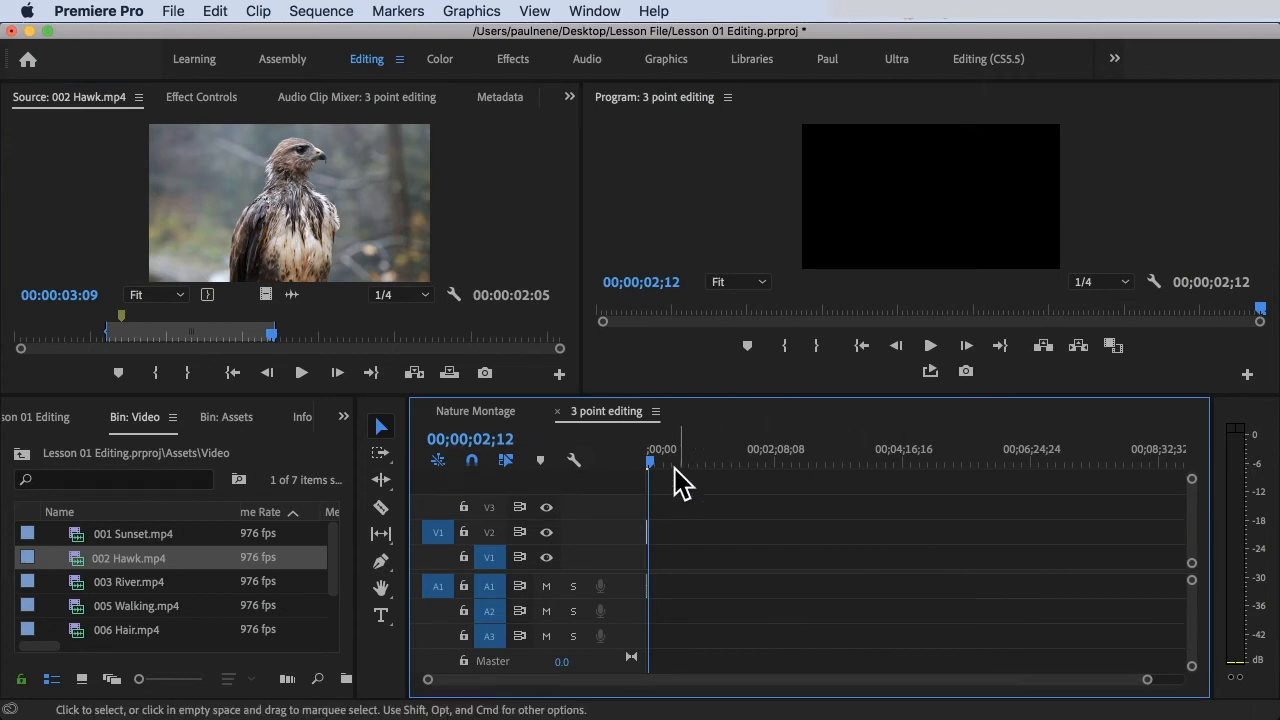
mouse_move(660, 490)
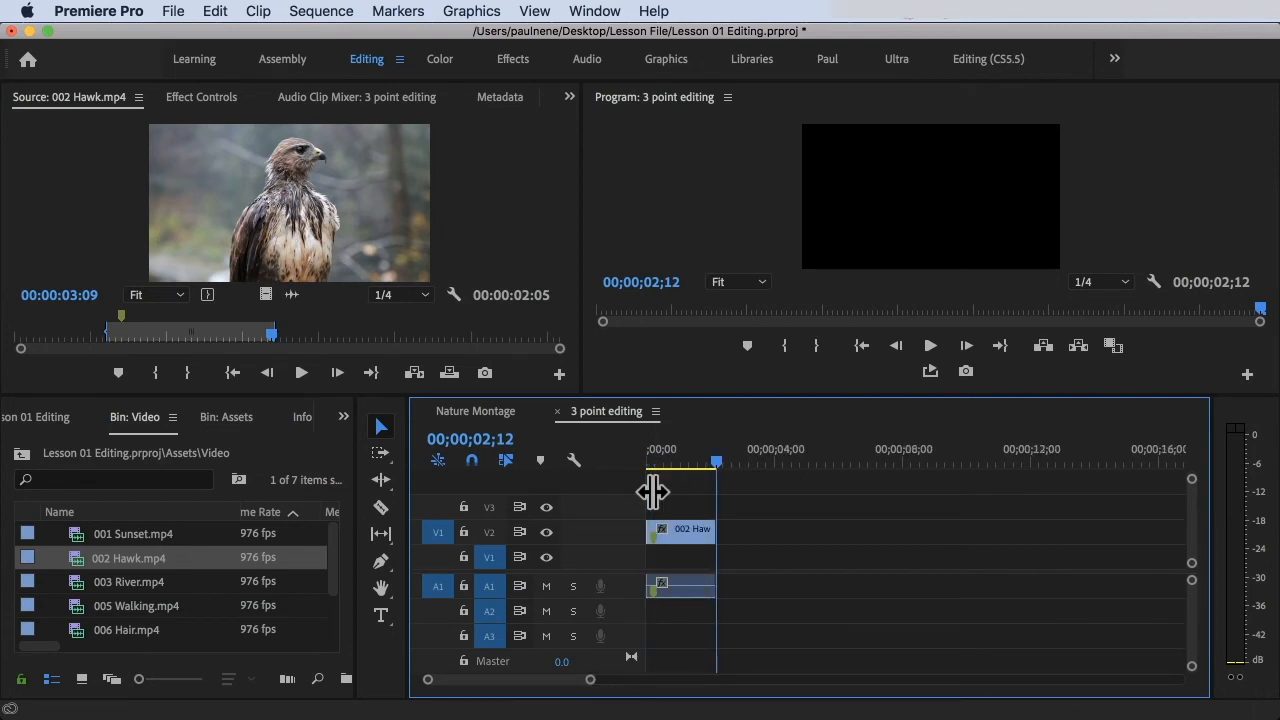
mouse_move(736, 444)
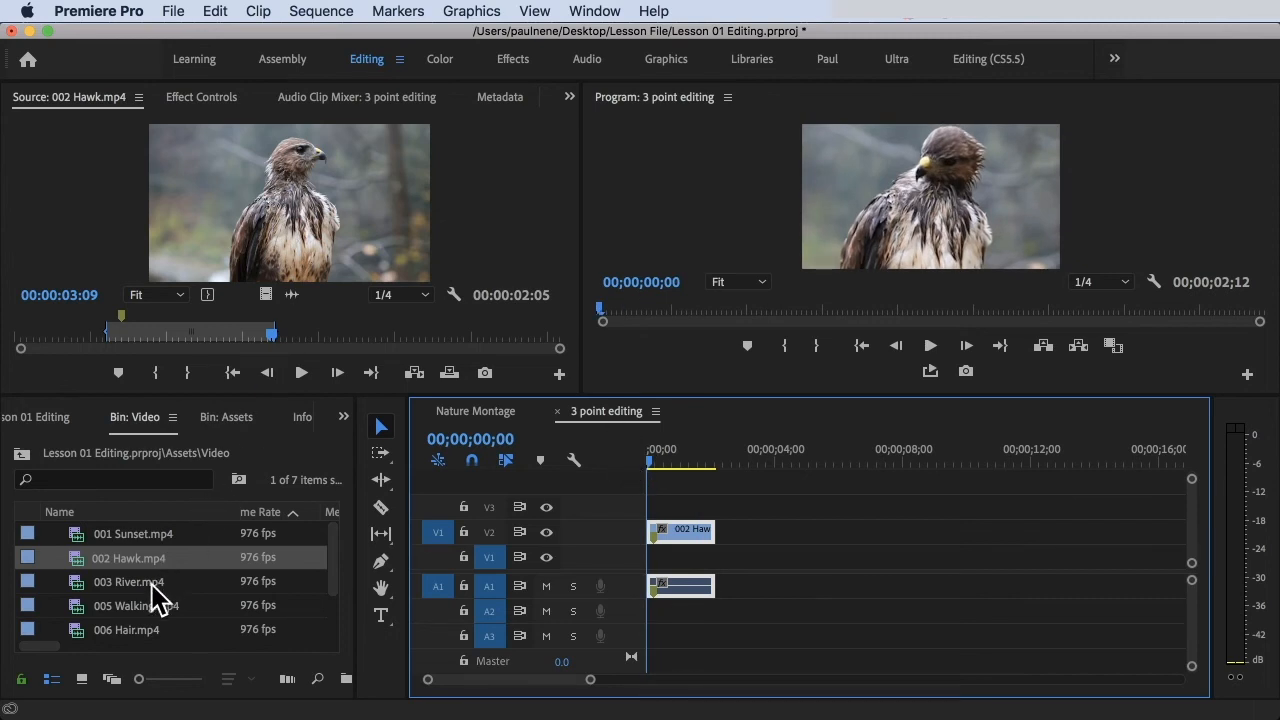
Step: Load 003 River and mark a section of it in the Source Monitor
double_click(128, 580)
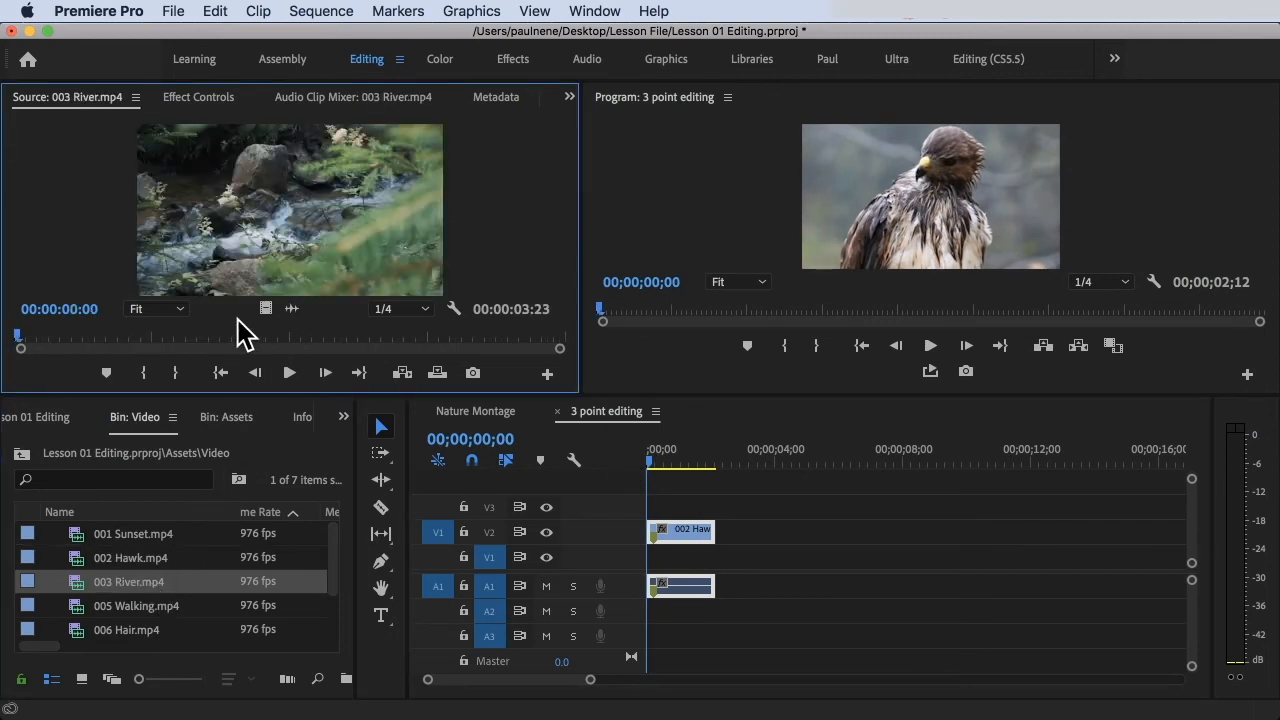
drag(20, 348, 182, 348)
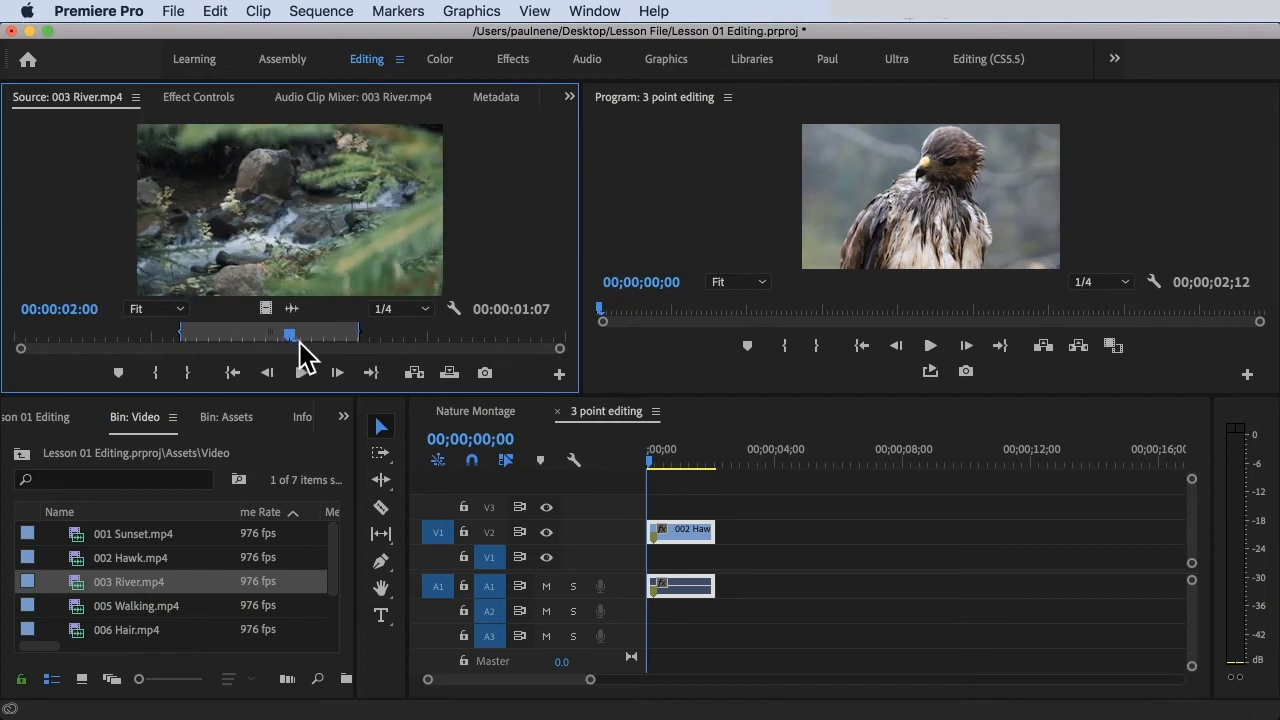
drag(290, 332, 400, 332)
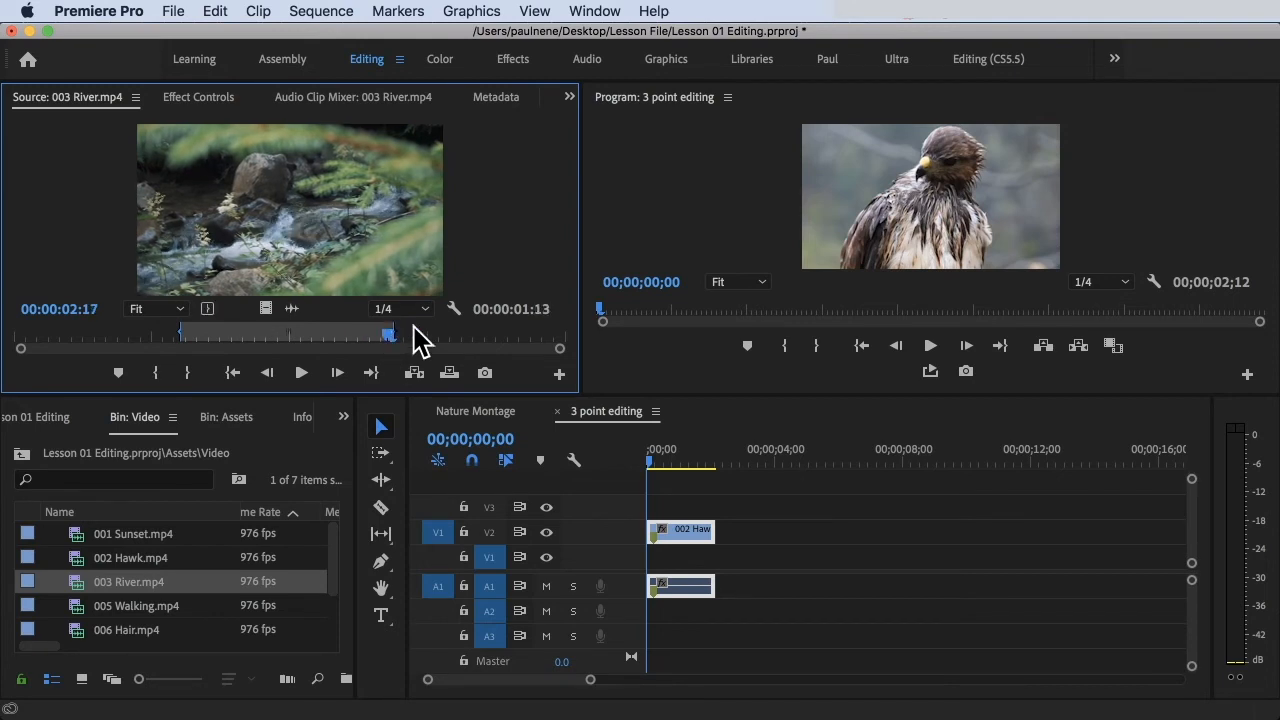
mouse_move(430, 352)
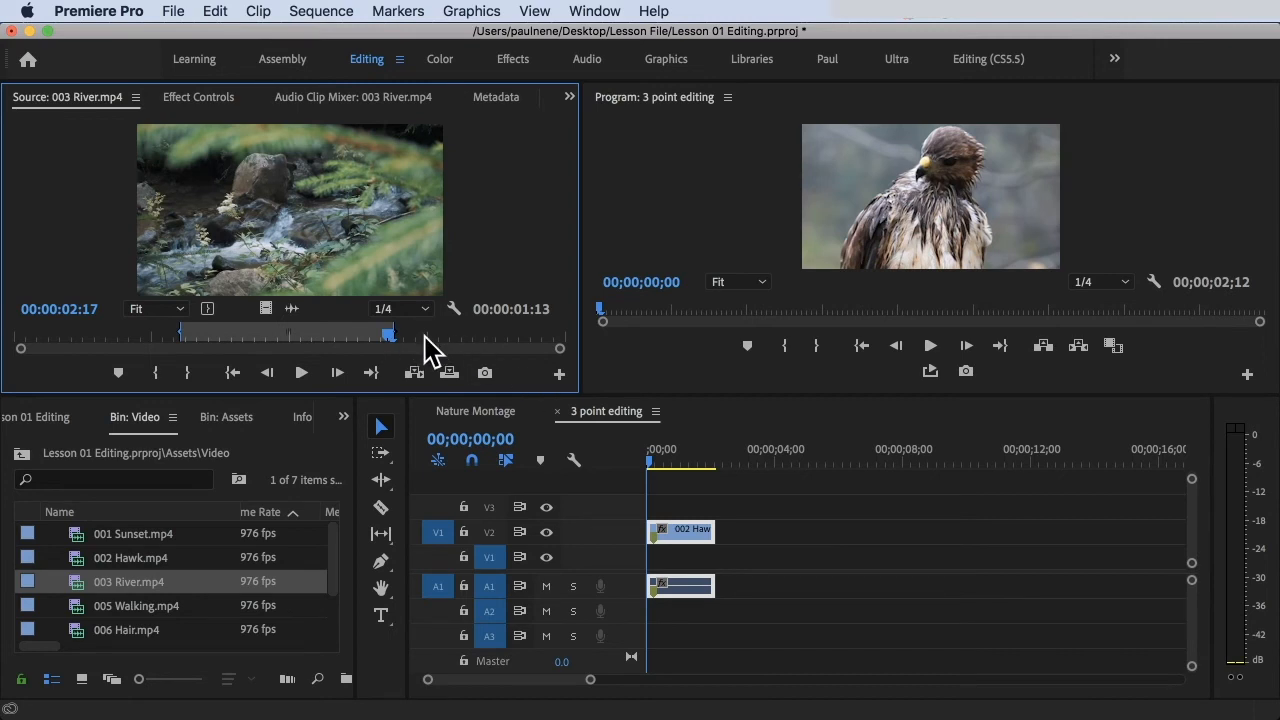
Step: Insert the marked River section after the Hawk clip and select the Walking clip
click(720, 462)
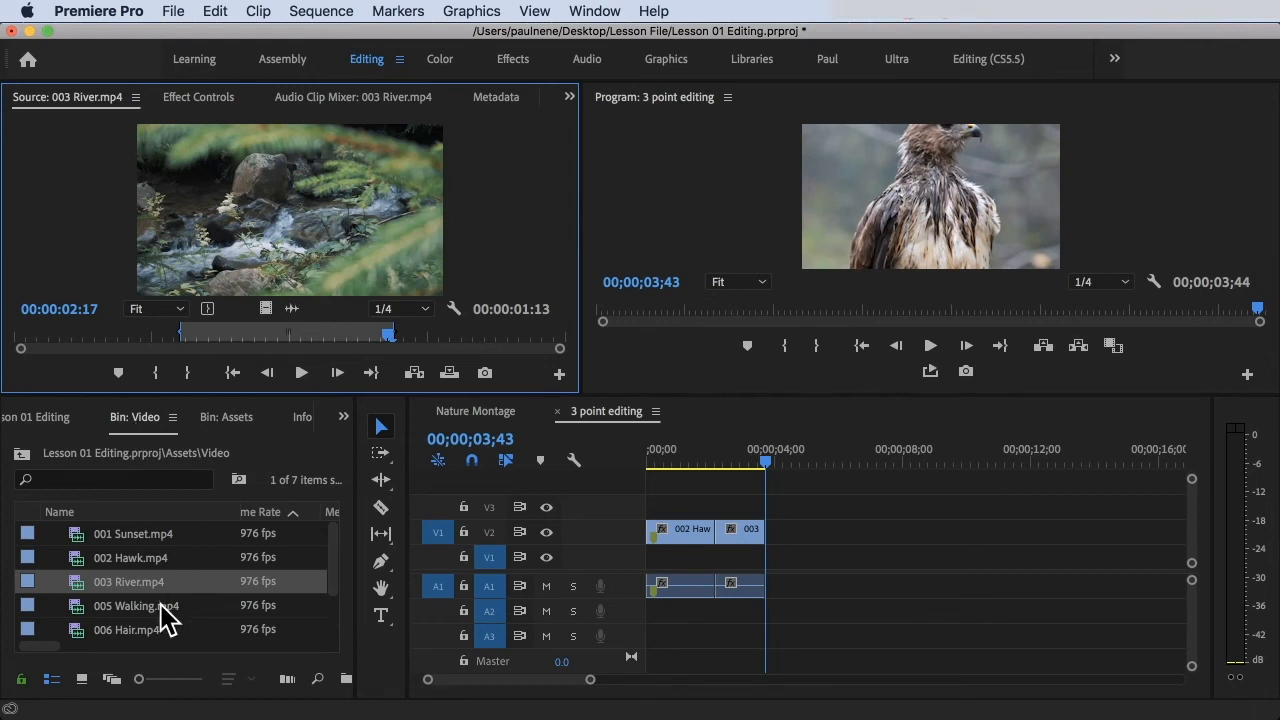
click(136, 606)
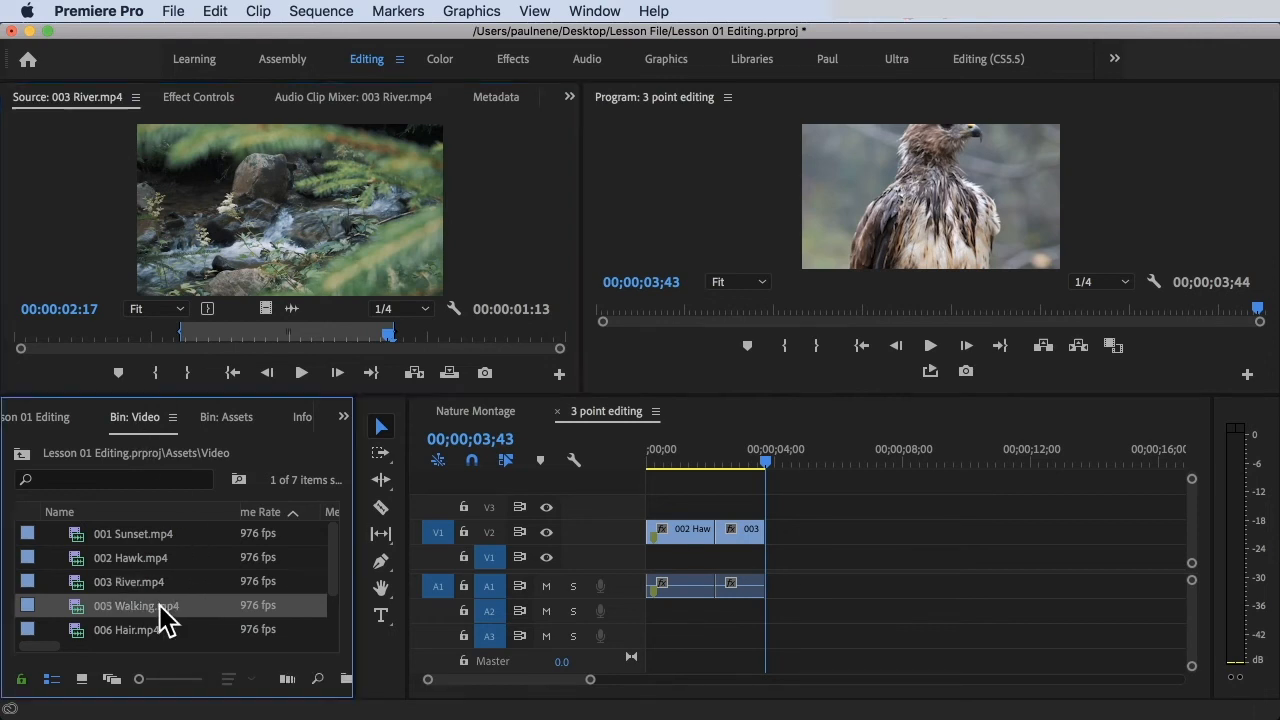
Step: Load 005 Walking and scrub it to choose a short section to use
double_click(130, 604)
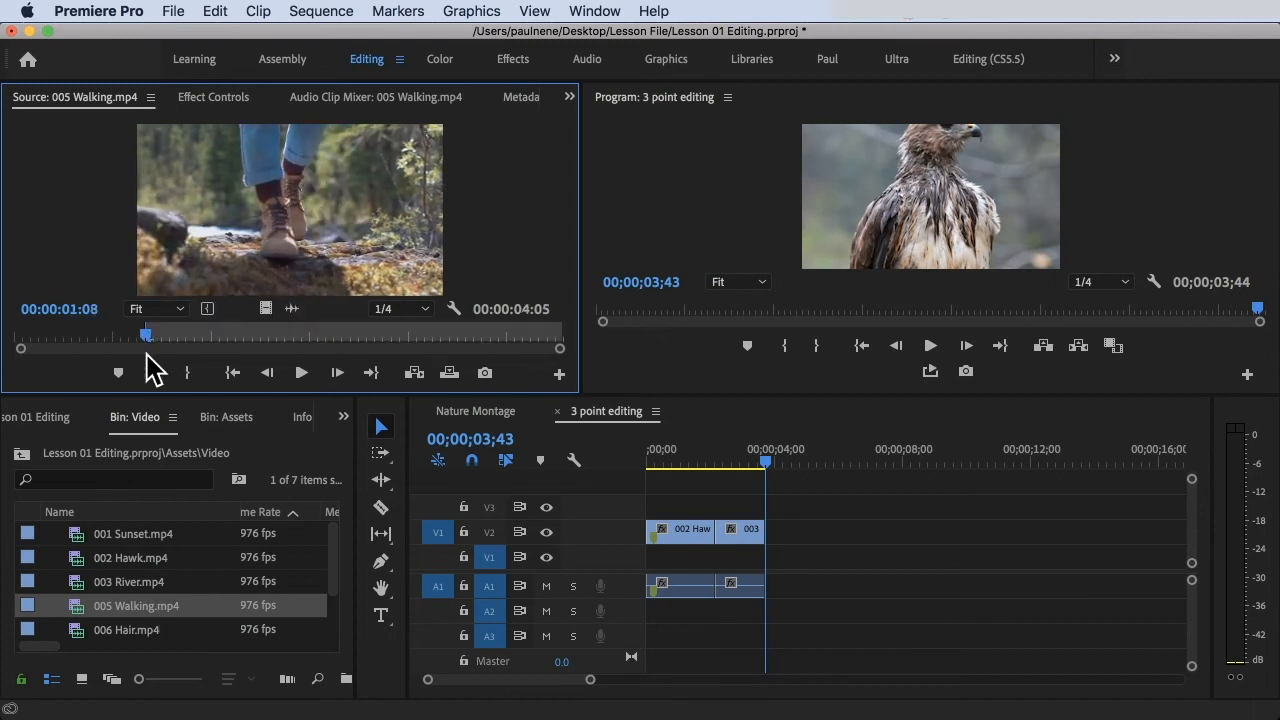
drag(148, 334, 284, 334)
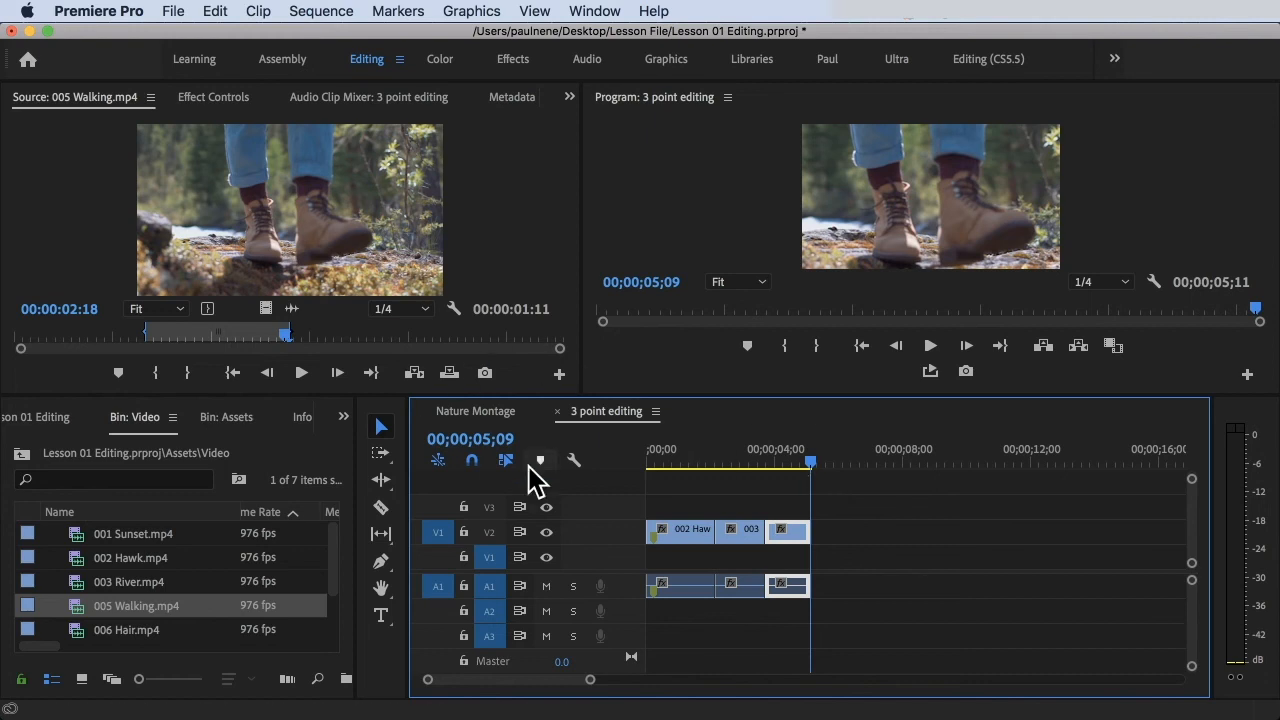
mouse_move(156, 648)
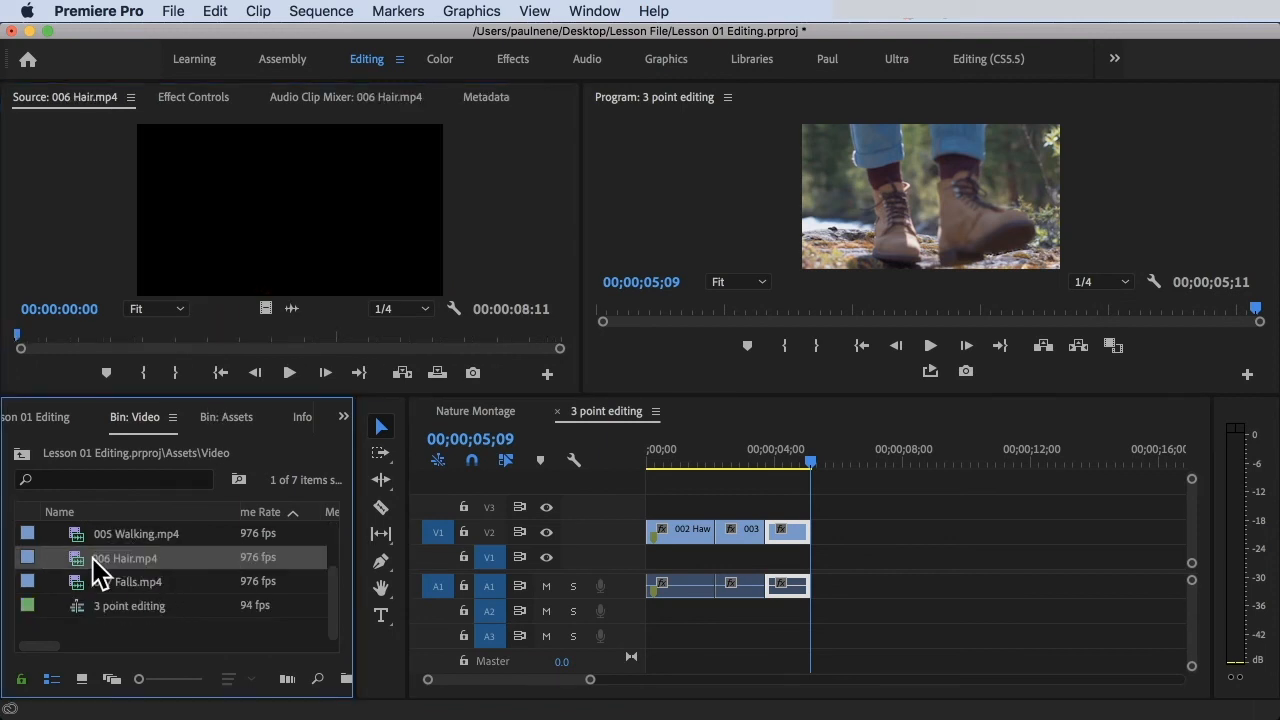
Step: Load 007 Falls and mark a section of about one second near its end
double_click(136, 580)
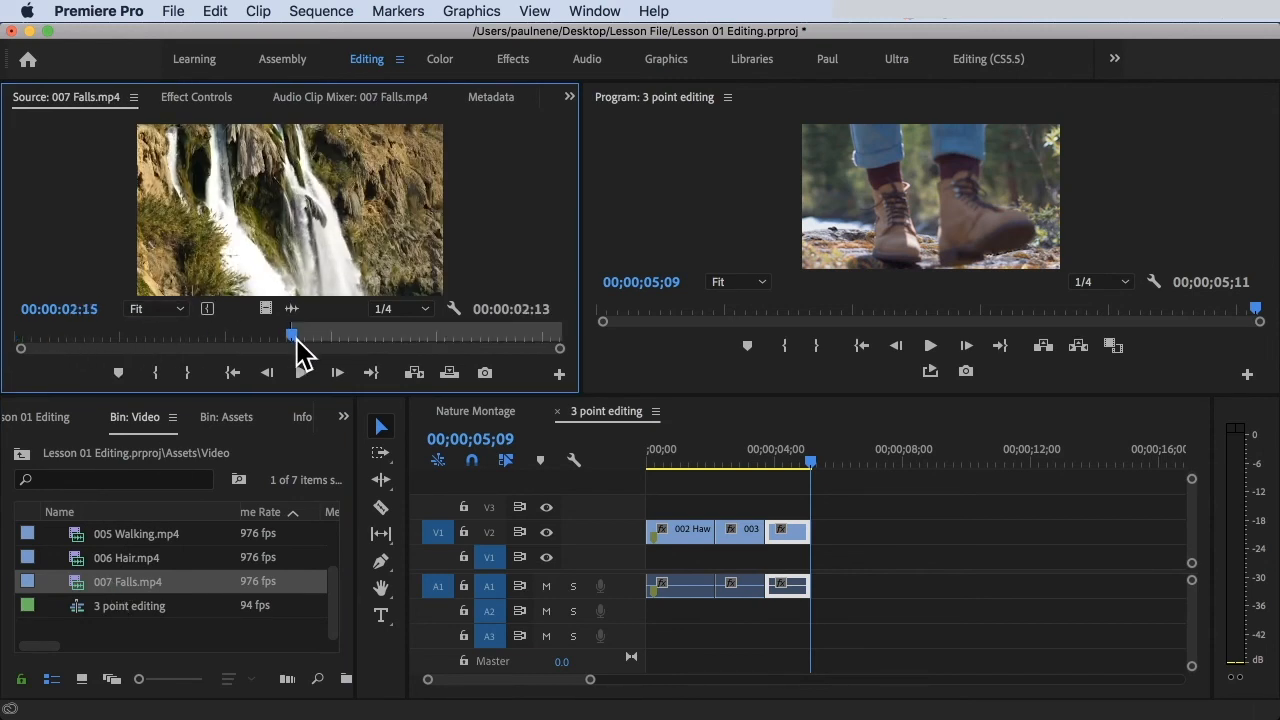
drag(292, 336, 428, 336)
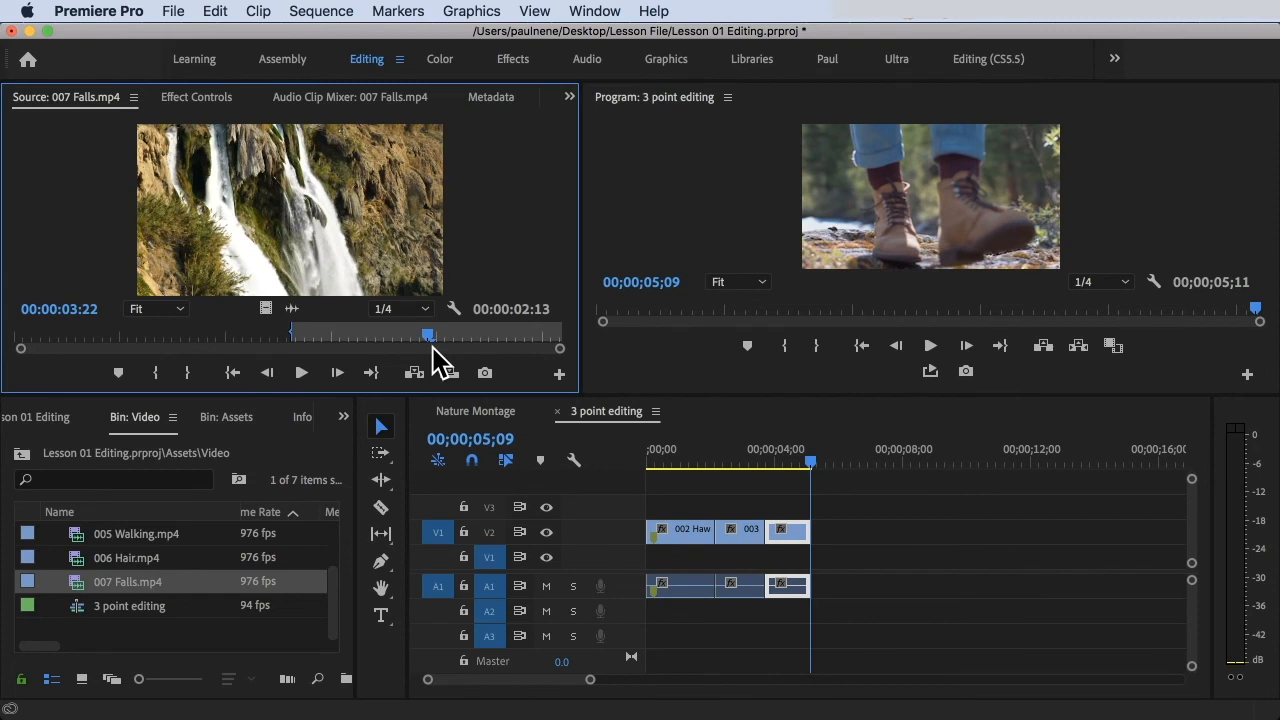
drag(430, 332, 420, 332)
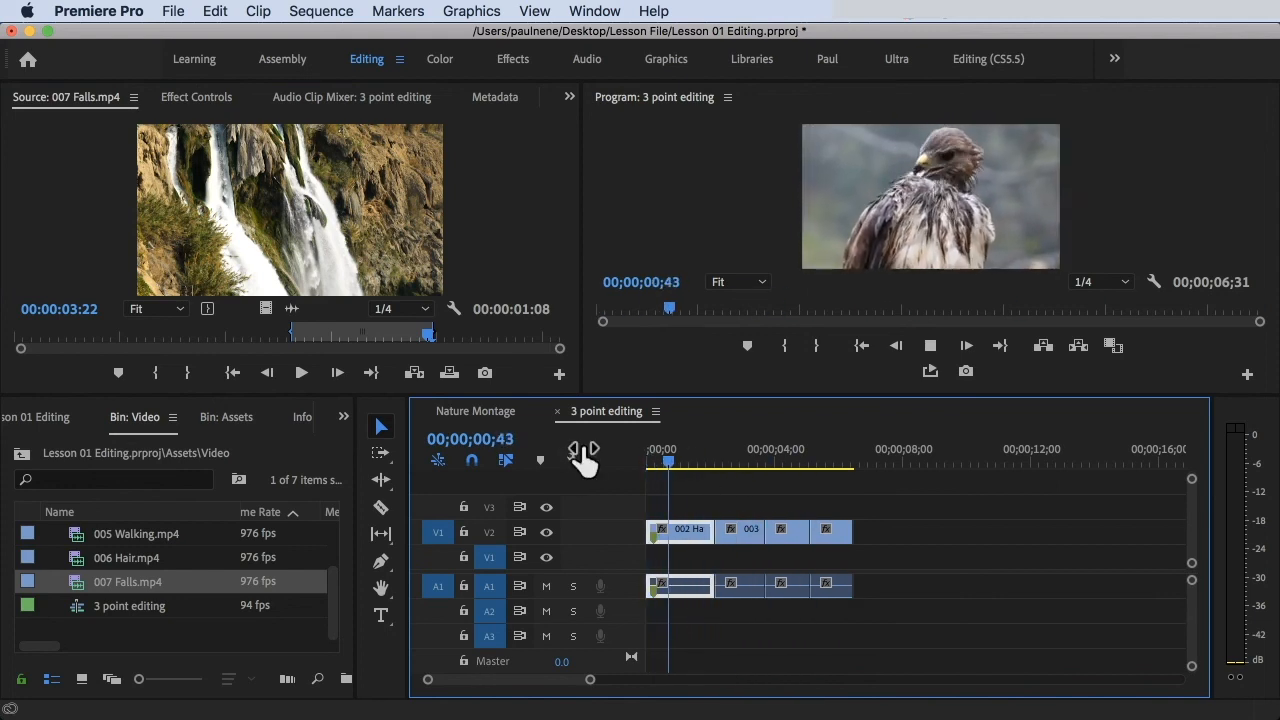
click(734, 462)
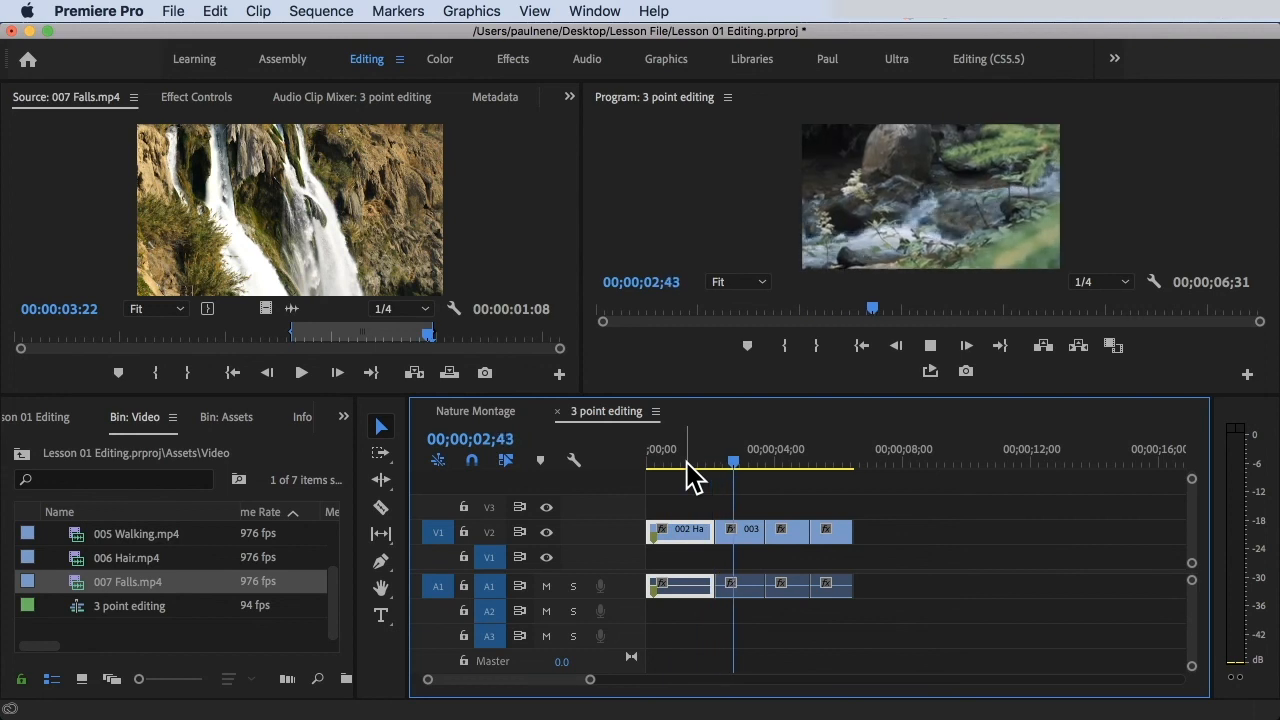
click(796, 448)
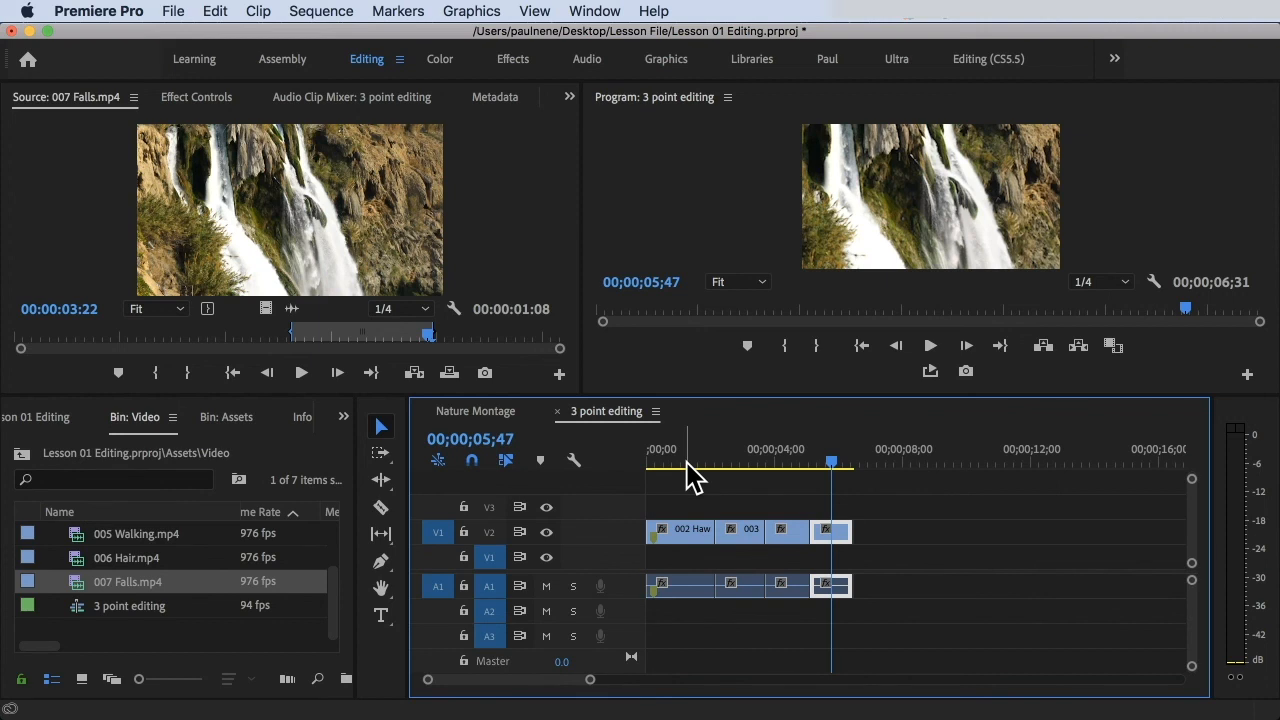
mouse_move(590, 344)
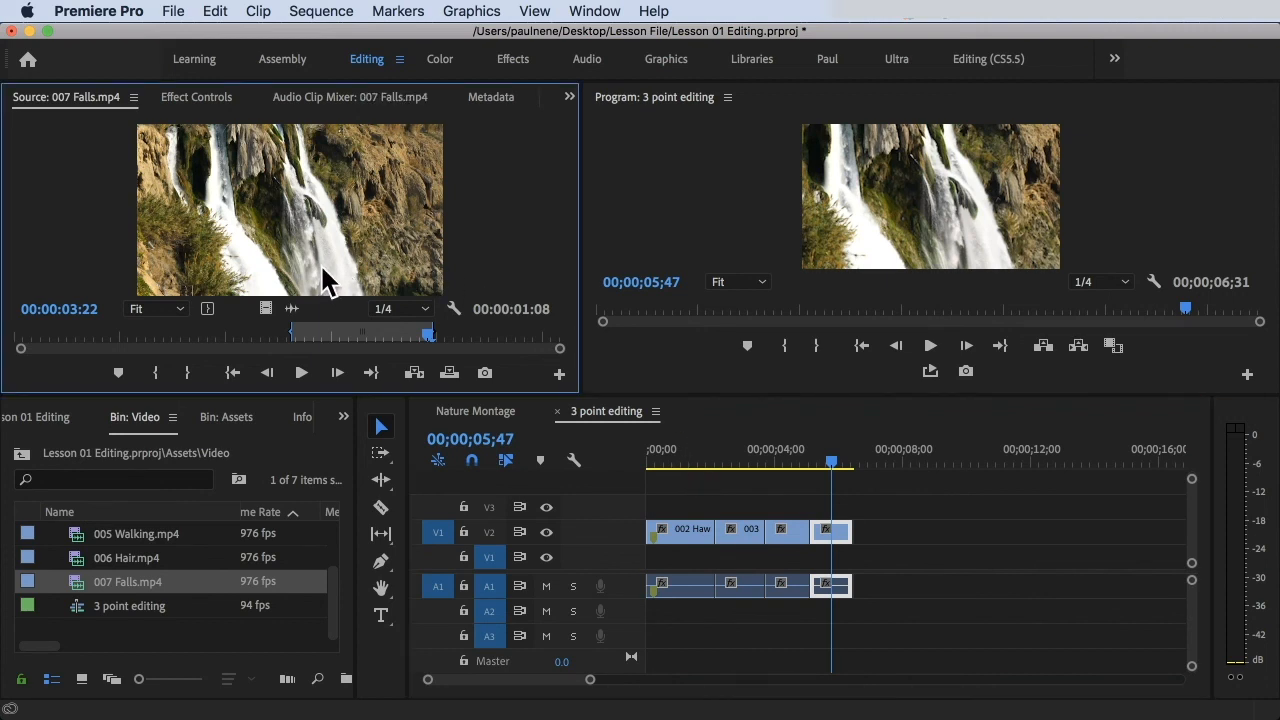
mouse_move(320, 344)
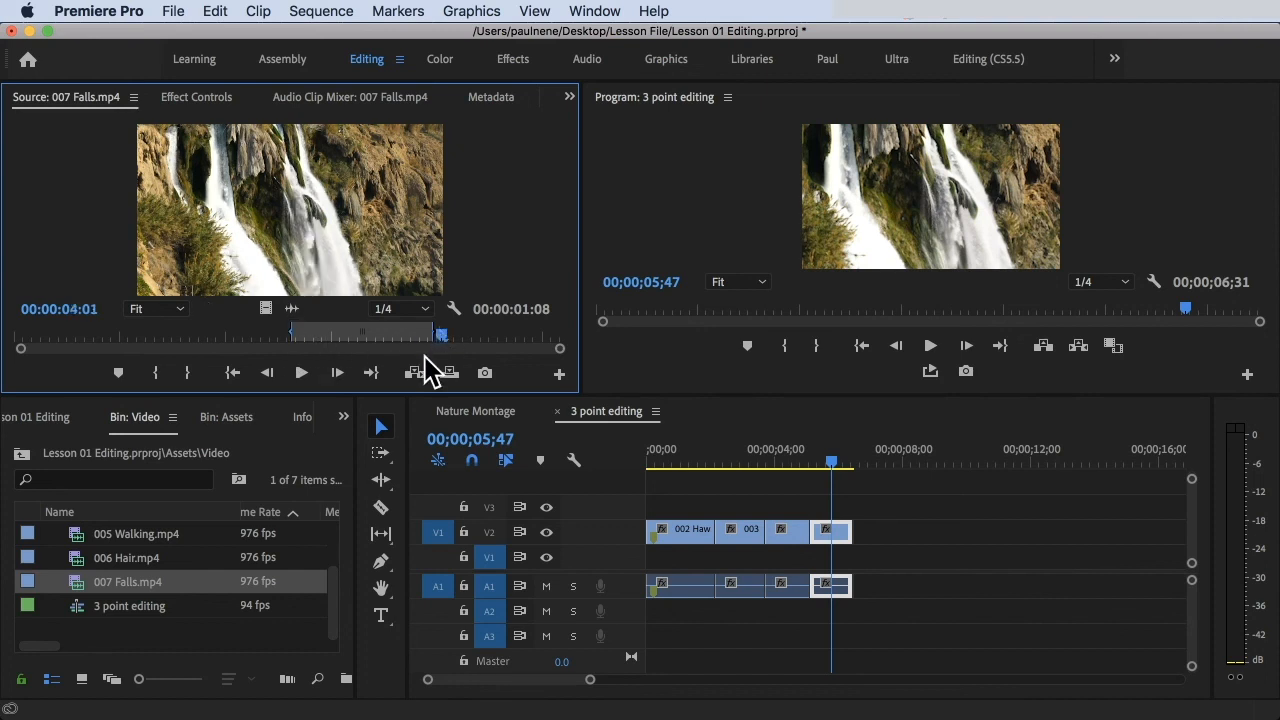
mouse_move(448, 374)
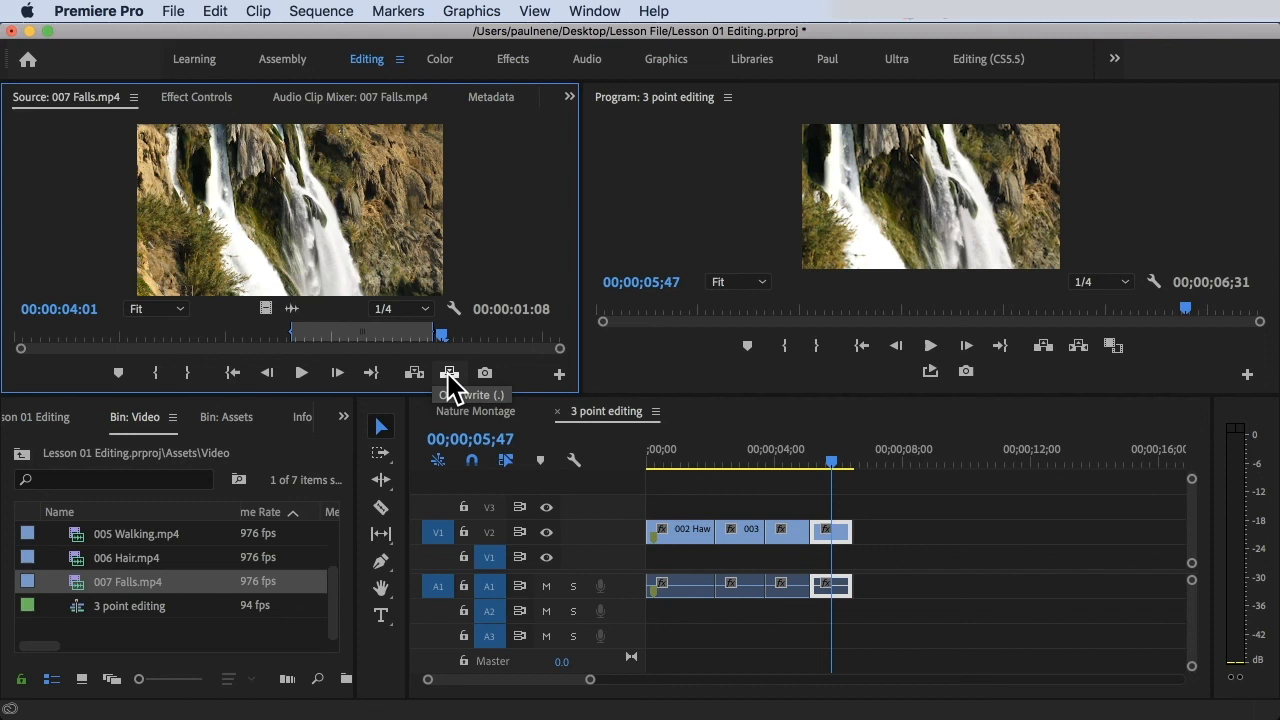
mouse_move(448, 374)
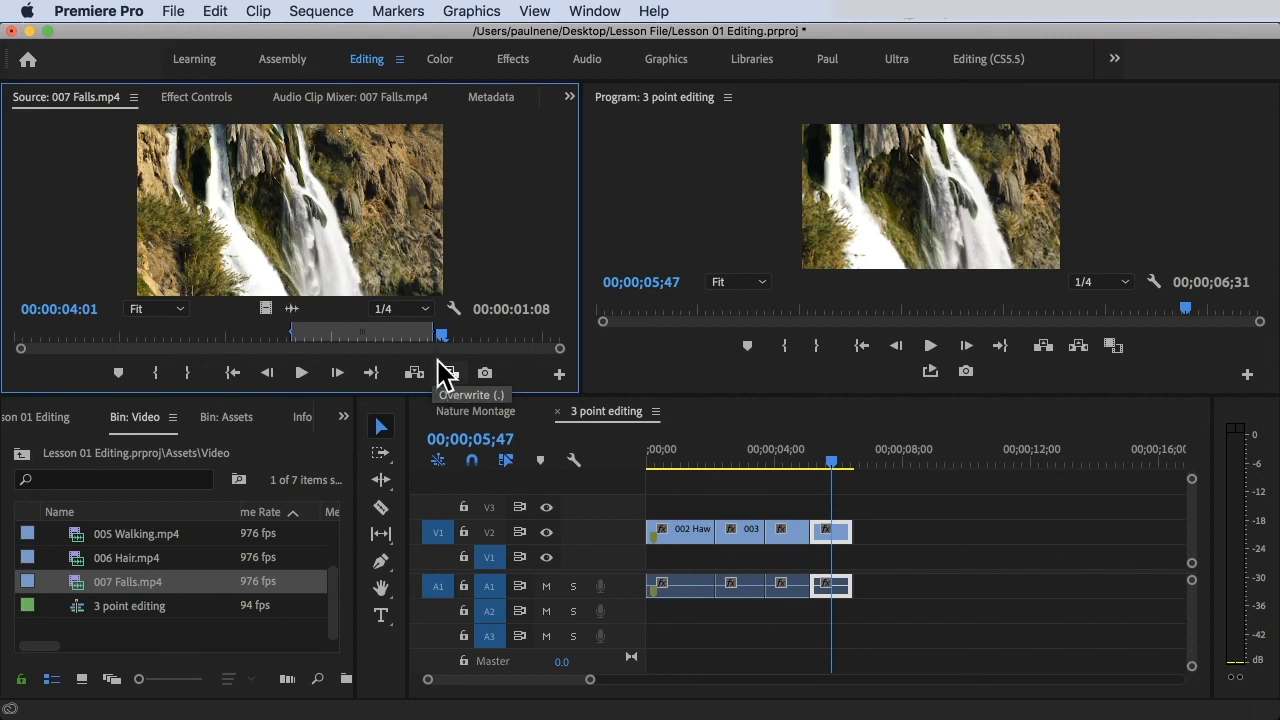